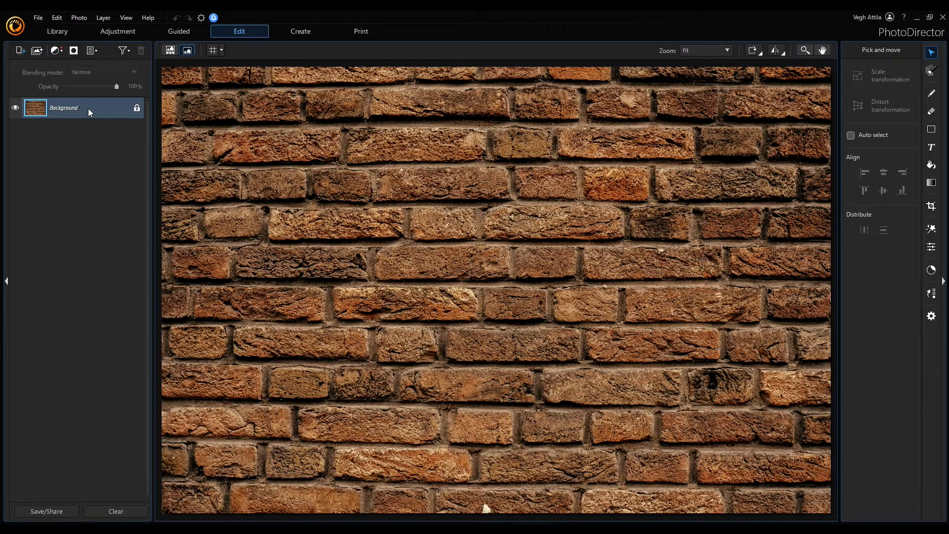
pyautogui.moveTo(96, 112)
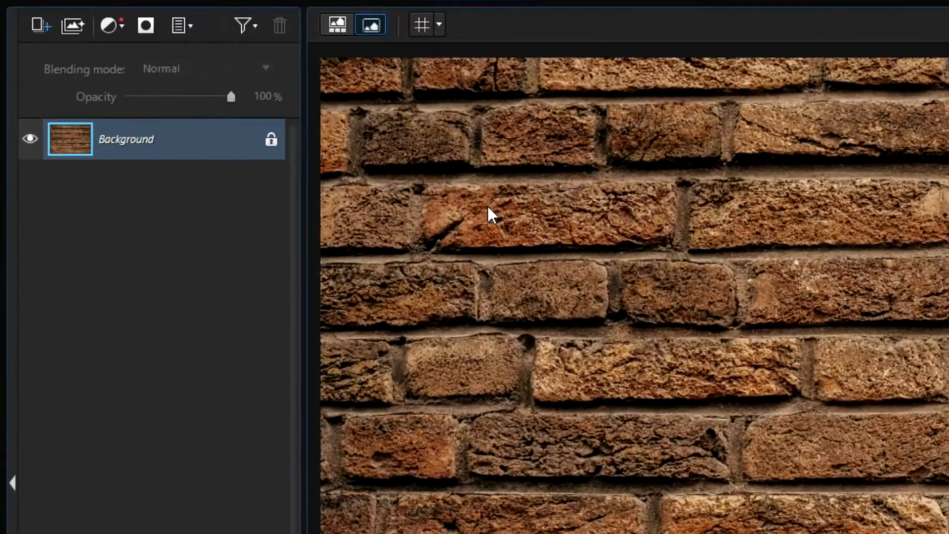
pyautogui.moveTo(353, 133)
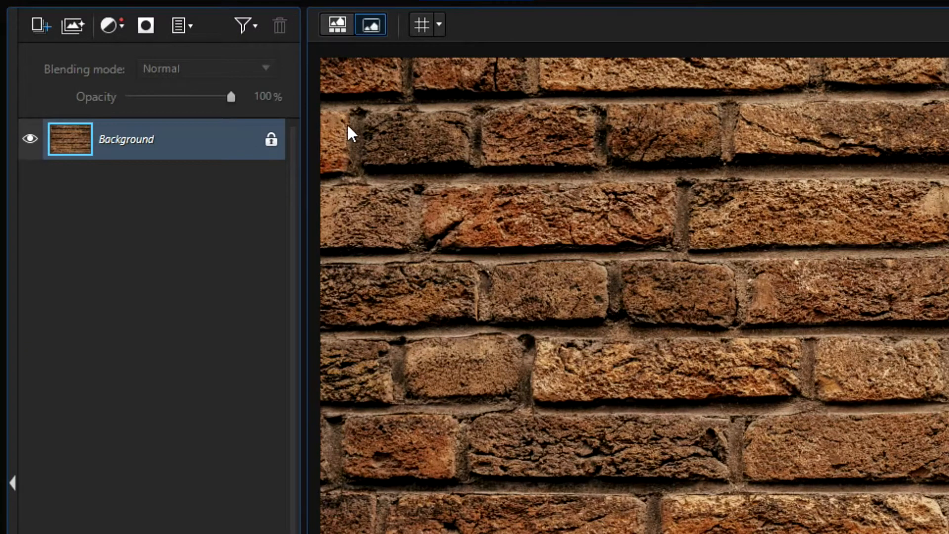
pyautogui.moveTo(337, 25)
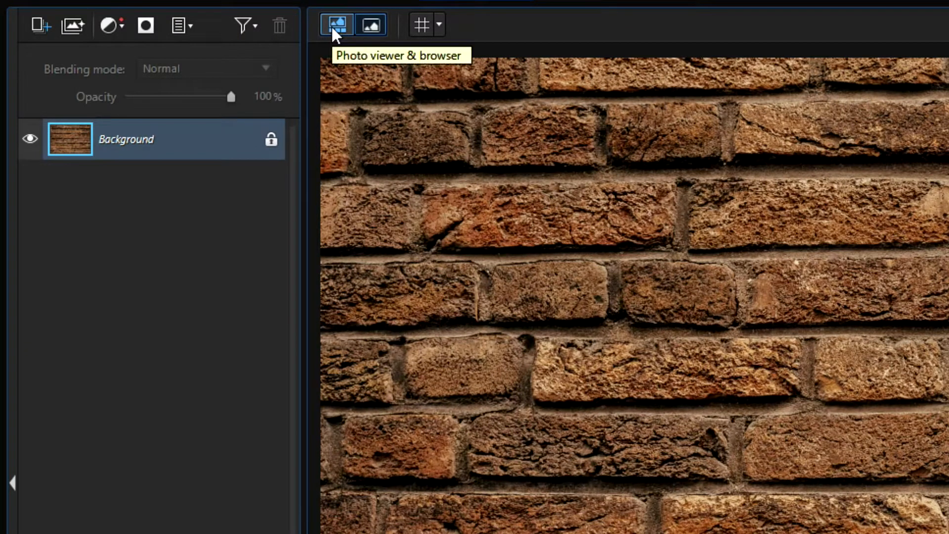
# Show the filmstrip of open photos and select the woman's portrait thumbnail
pyautogui.click(336, 25)
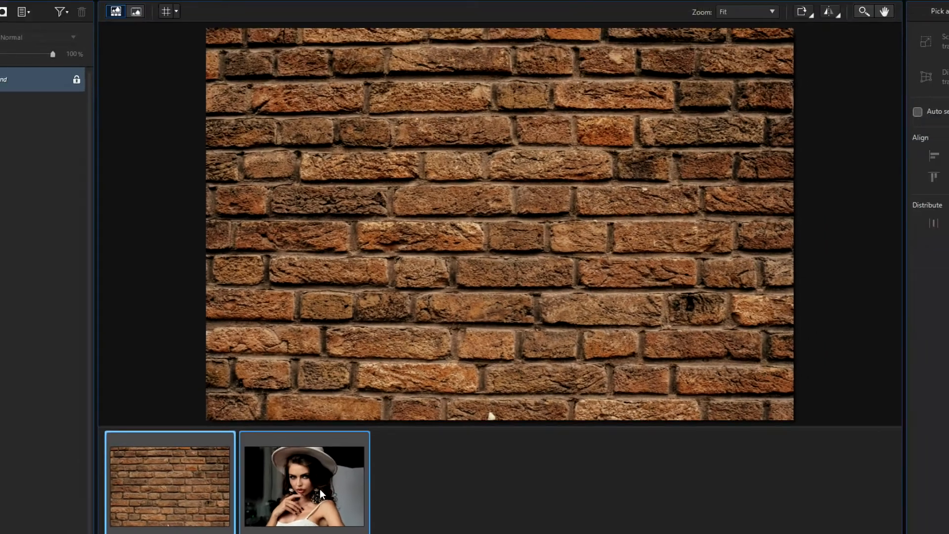
pyautogui.click(304, 485)
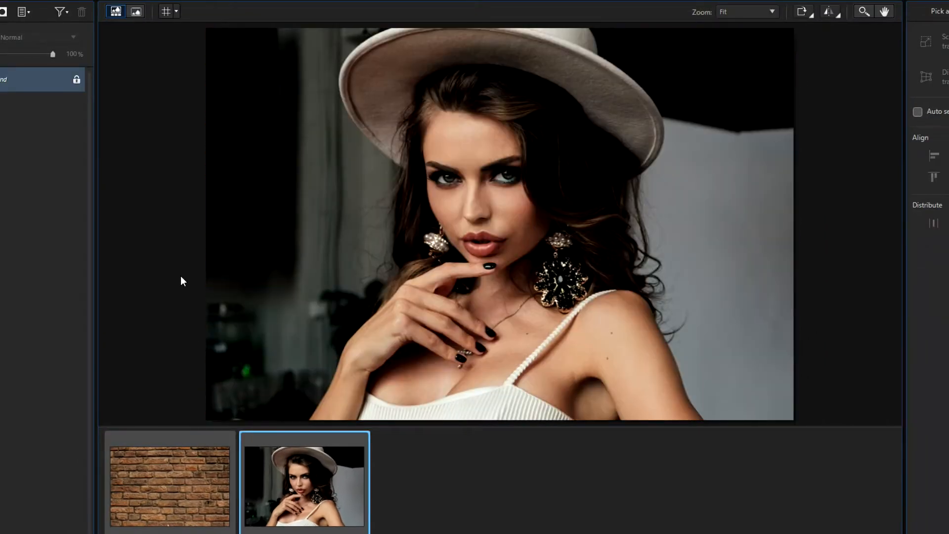
pyautogui.moveTo(271, 282)
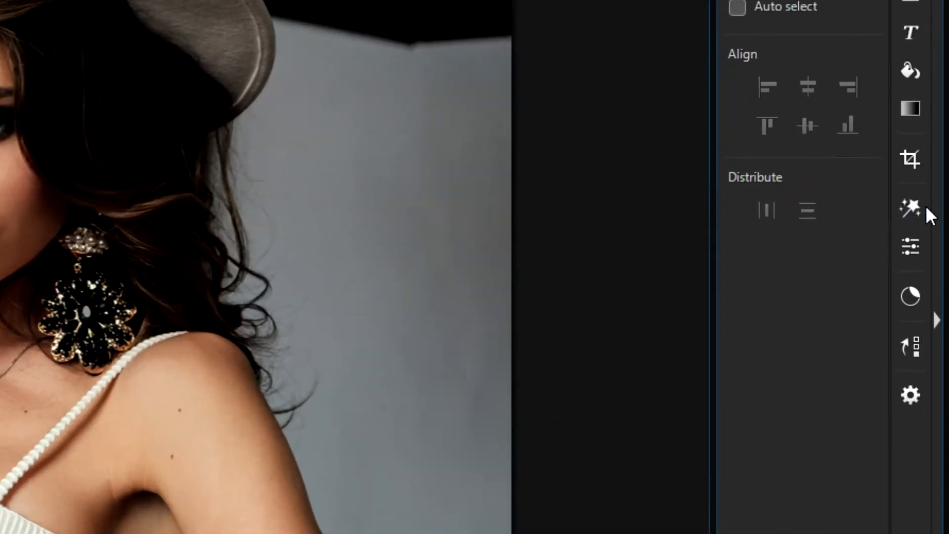
# Start Background Removal from the Guided Tools panel
pyautogui.click(911, 209)
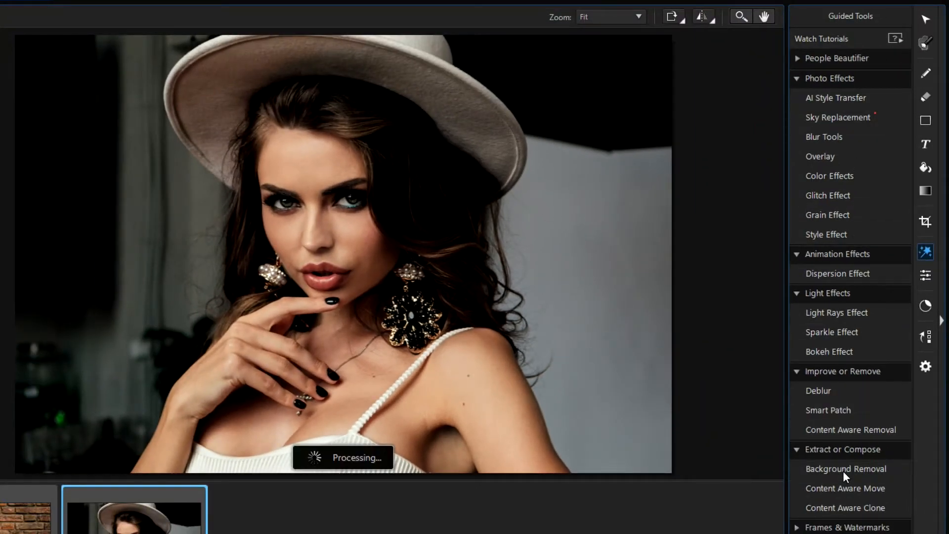
pyautogui.click(847, 468)
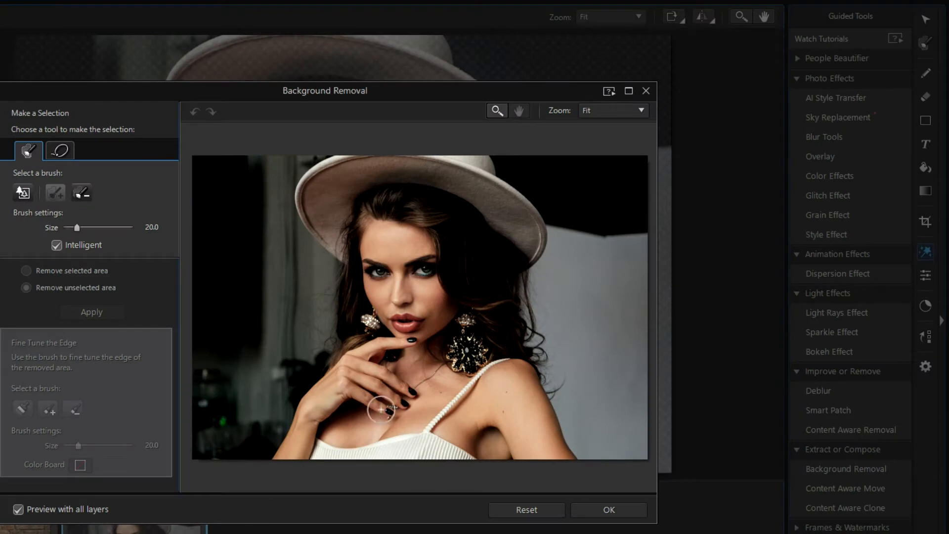
pyautogui.moveTo(179, 318)
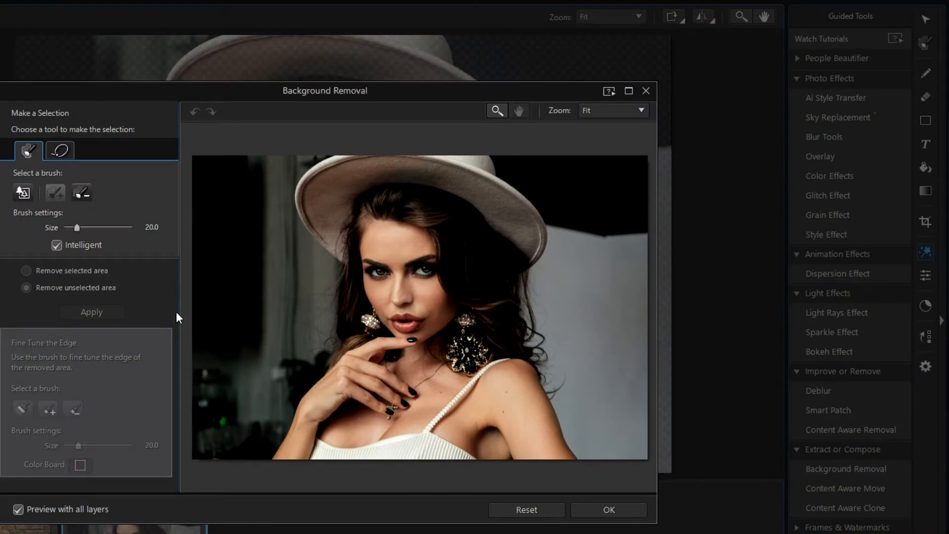
pyautogui.moveTo(155, 297)
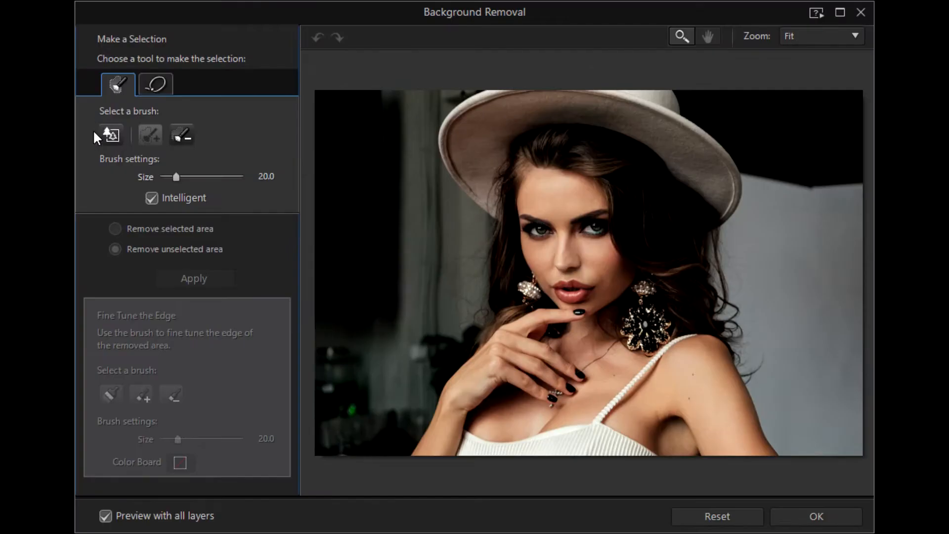
pyautogui.moveTo(110, 135)
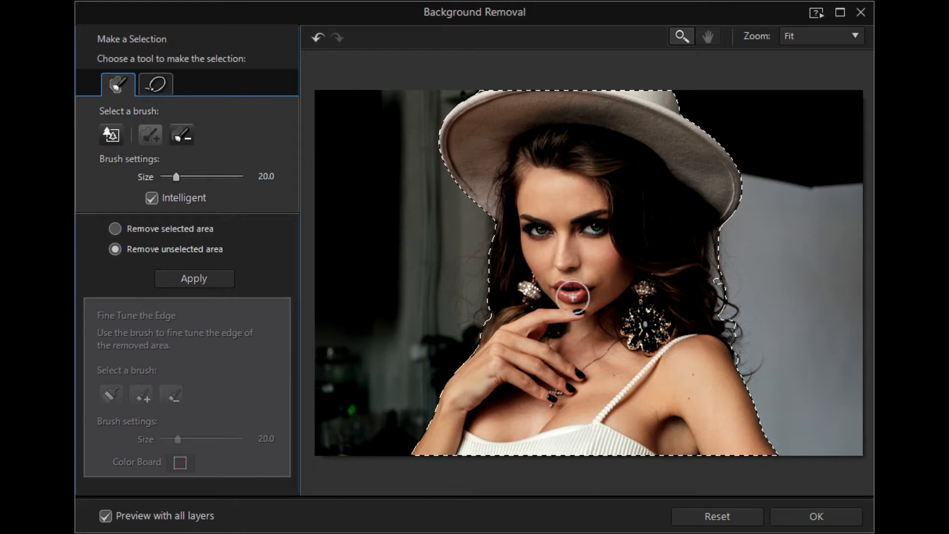
# Remove everything outside the selected woman and confirm the cutout on transparency
pyautogui.click(194, 278)
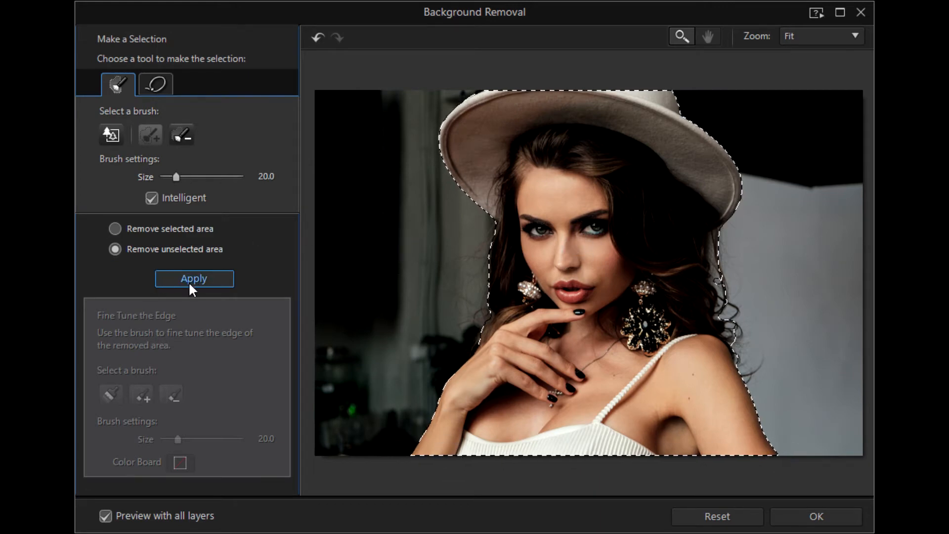
pyautogui.click(193, 279)
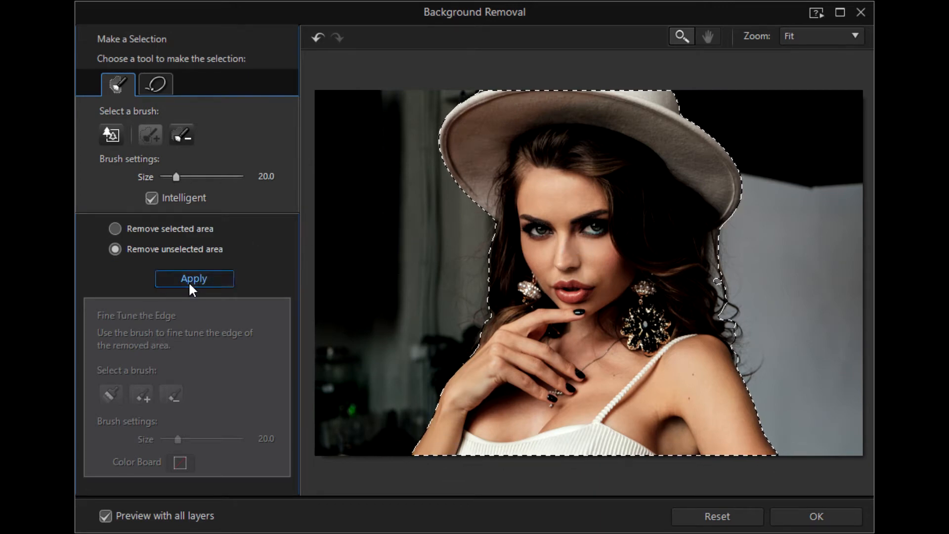
pyautogui.click(193, 278)
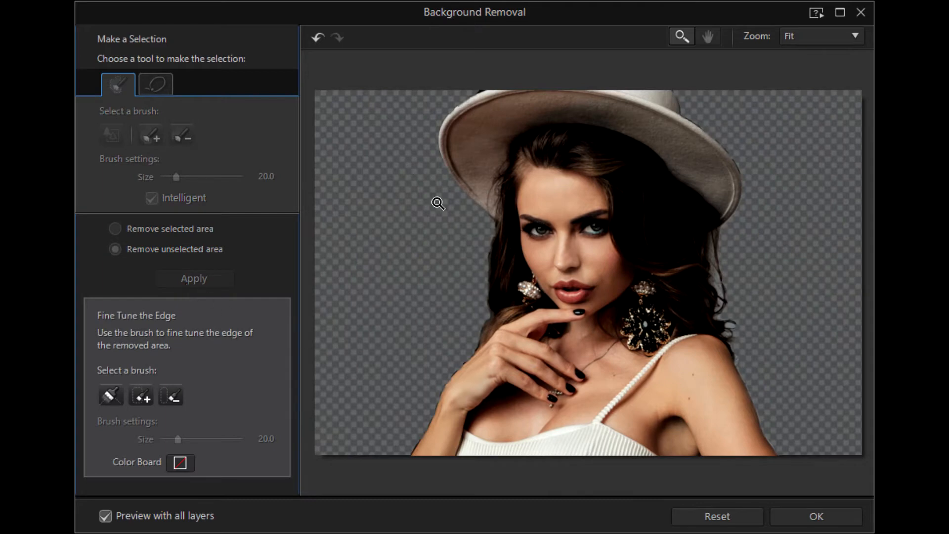
pyautogui.moveTo(792, 392)
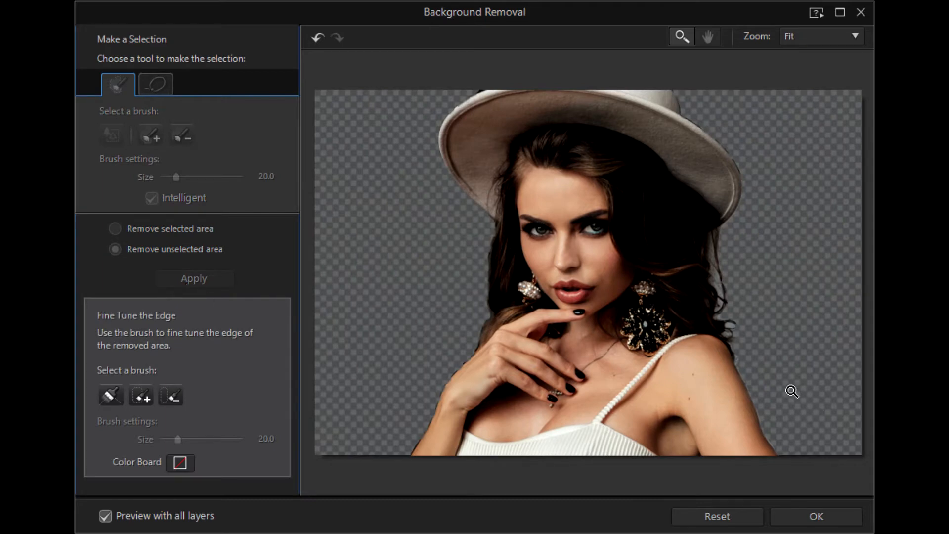
pyautogui.click(815, 516)
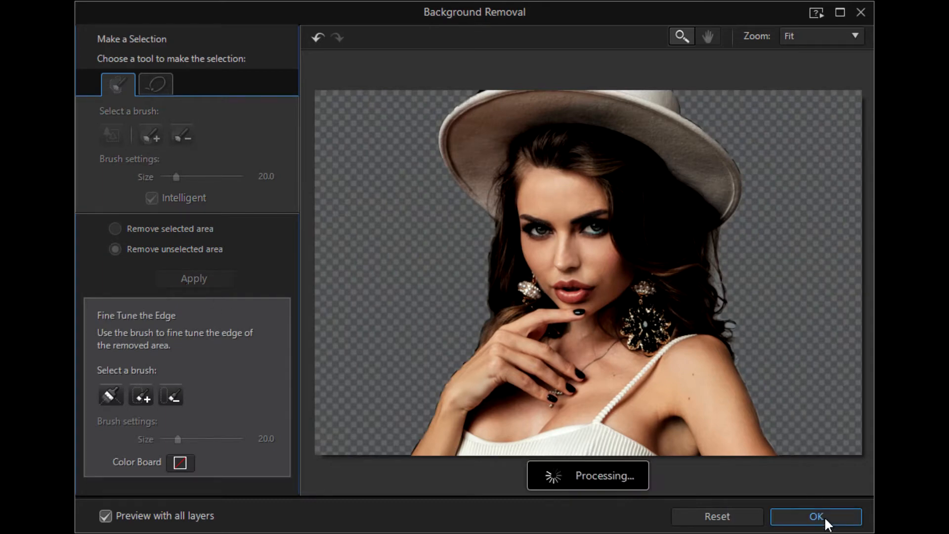
pyautogui.click(815, 516)
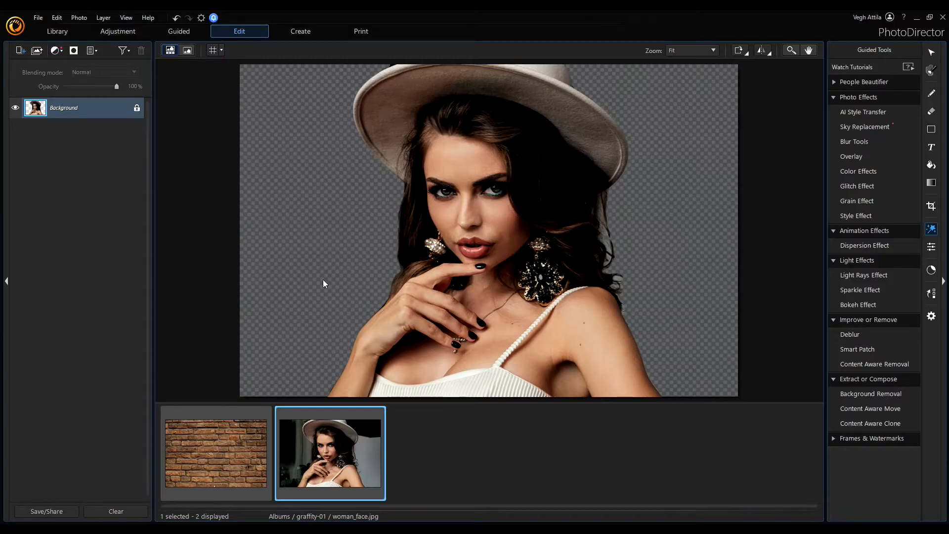
pyautogui.moveTo(283, 257)
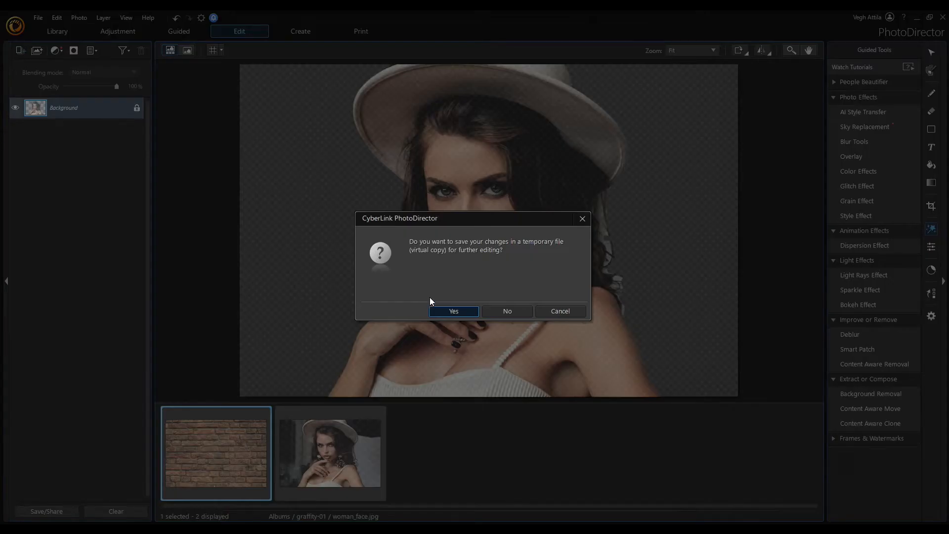
pyautogui.moveTo(453, 311)
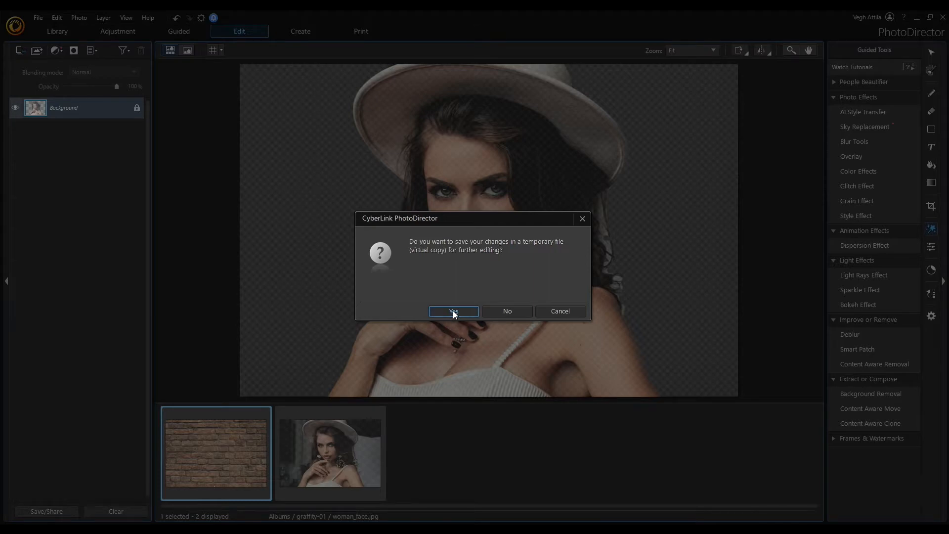
# Save the cutout as a virtual copy and return to the brick wall photo
pyautogui.click(453, 310)
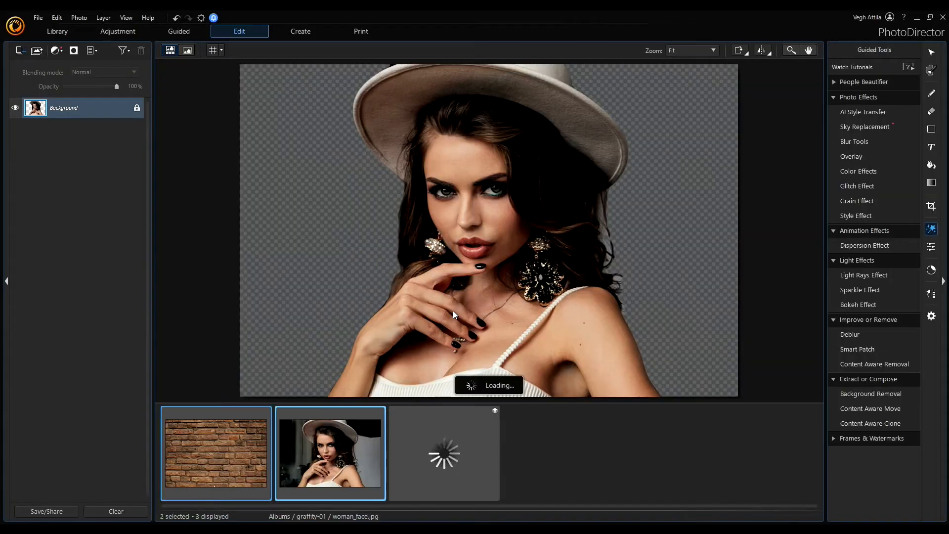
pyautogui.click(215, 453)
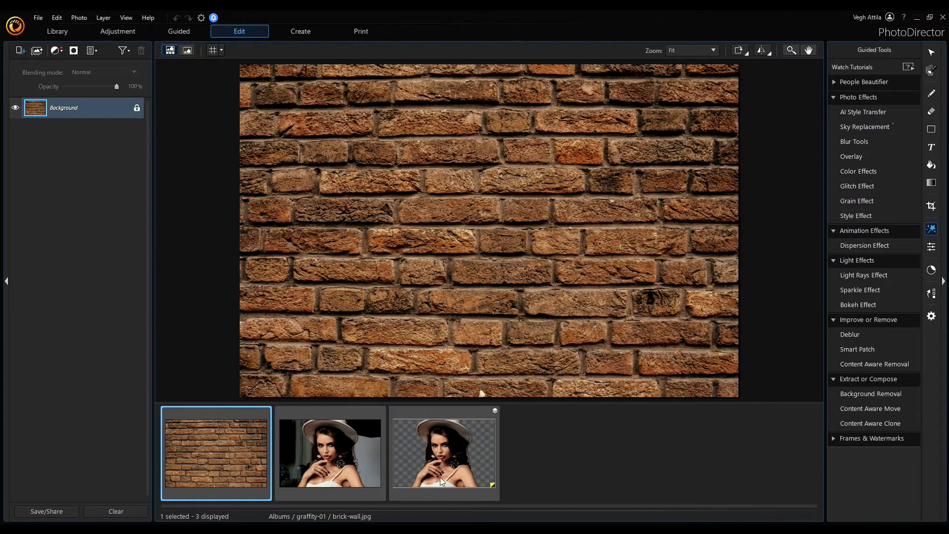
pyautogui.moveTo(448, 456)
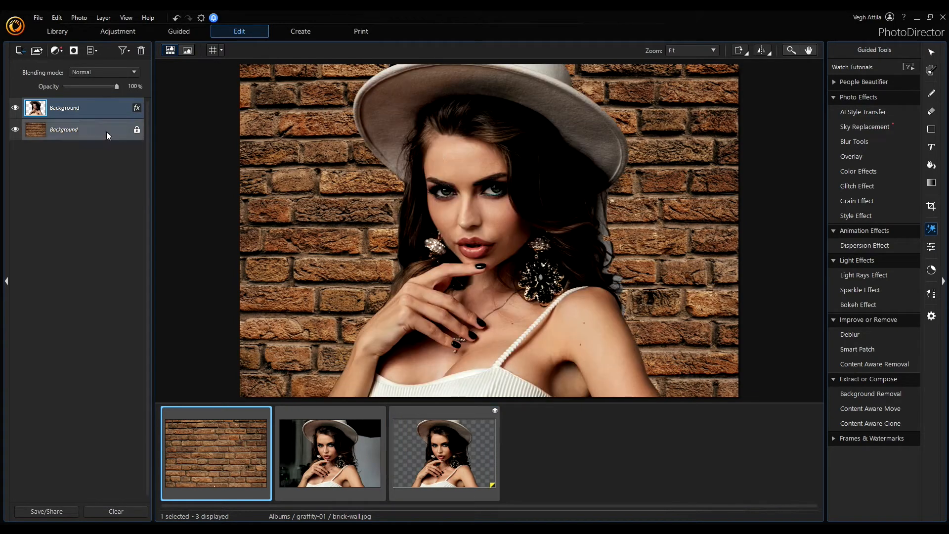
# Rename the cutout layer to 'Young Woman'
pyautogui.doubleClick(65, 108)
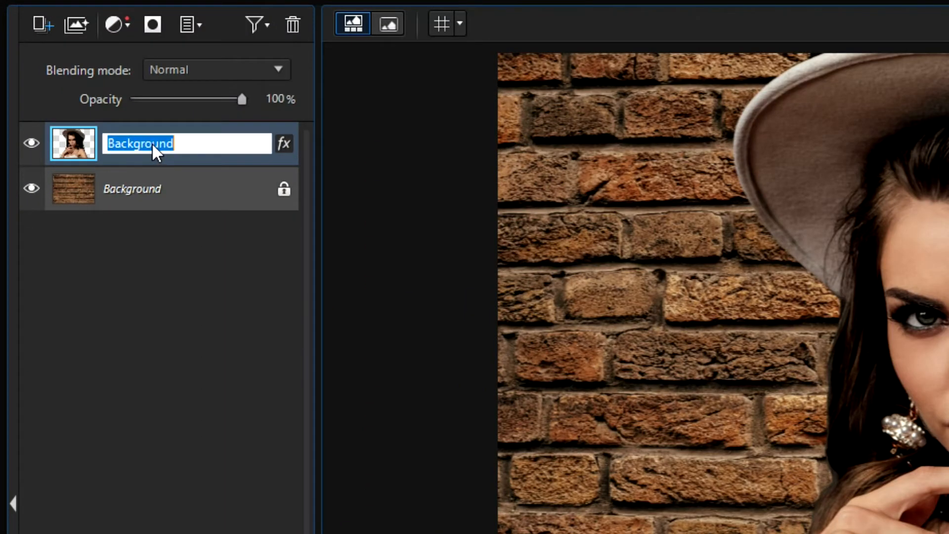
pyautogui.write('Young Woman')
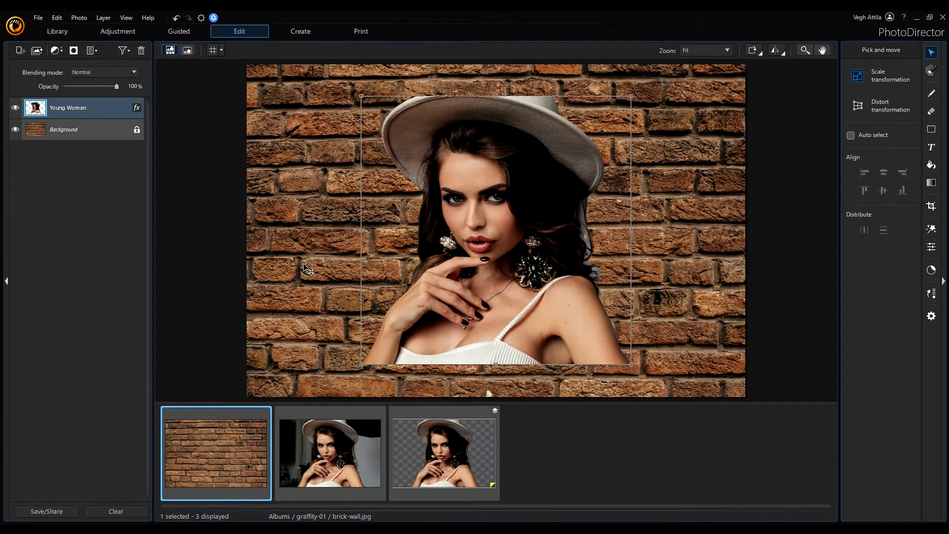
pyautogui.moveTo(424, 143)
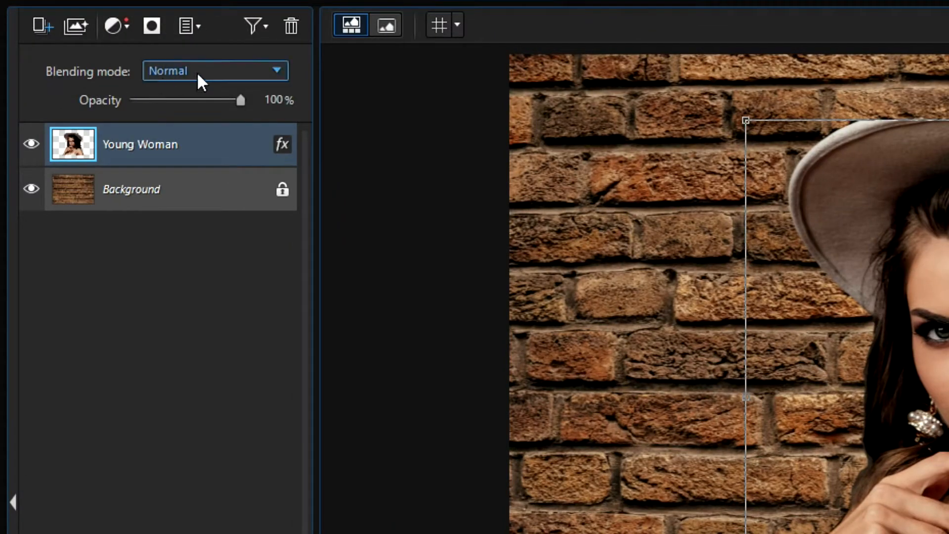
# Set the Young Woman layer's blending mode to Multiply
pyautogui.click(214, 70)
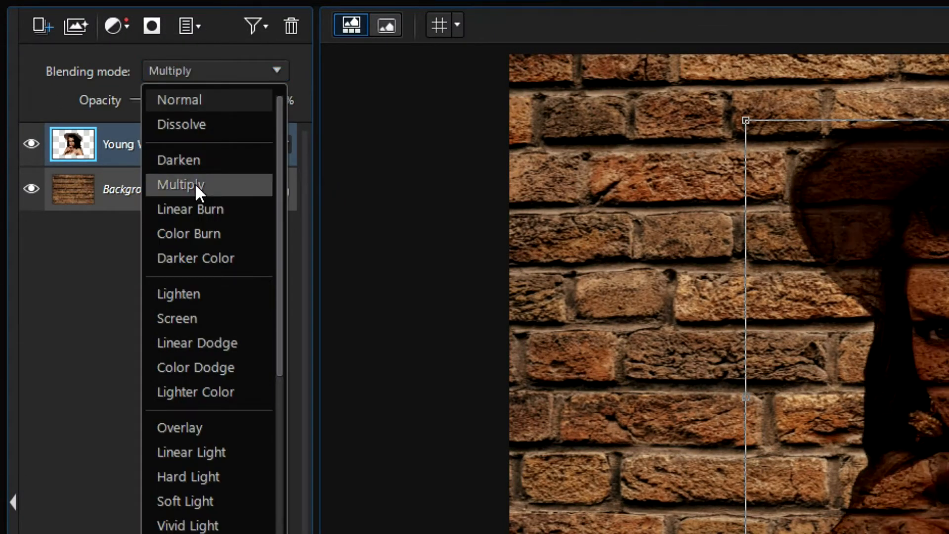
pyautogui.click(180, 185)
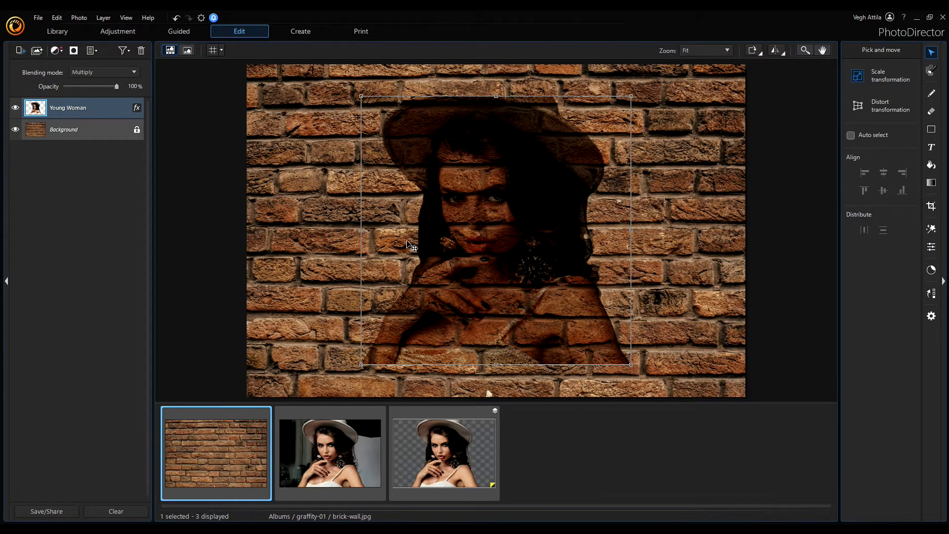
pyautogui.moveTo(442, 253)
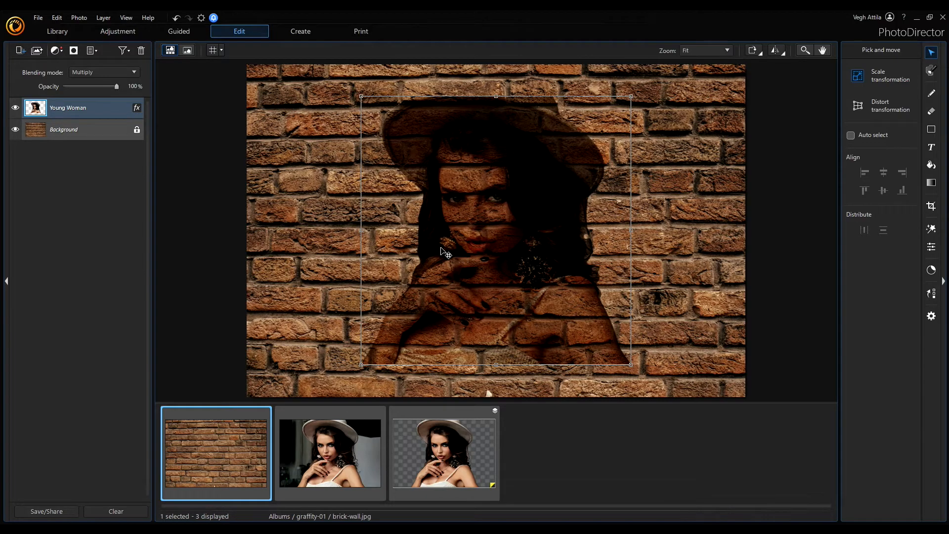
# Add a black Solid Color 1 fill layer above the portrait
pyautogui.click(19, 51)
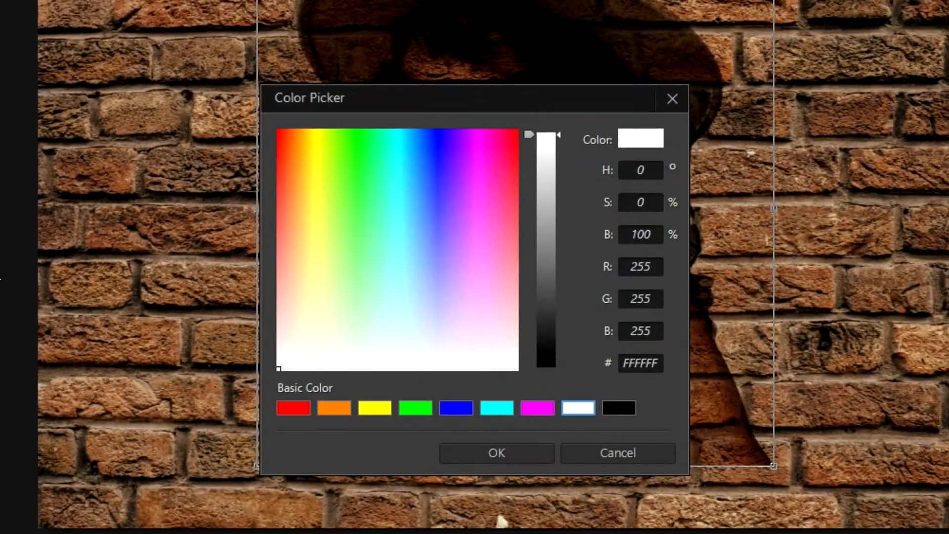
pyautogui.click(618, 408)
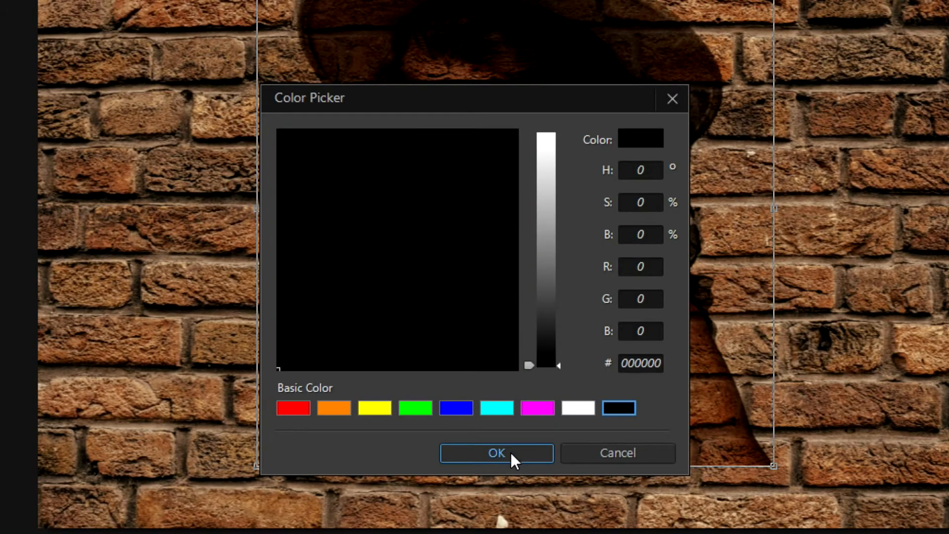
pyautogui.click(496, 453)
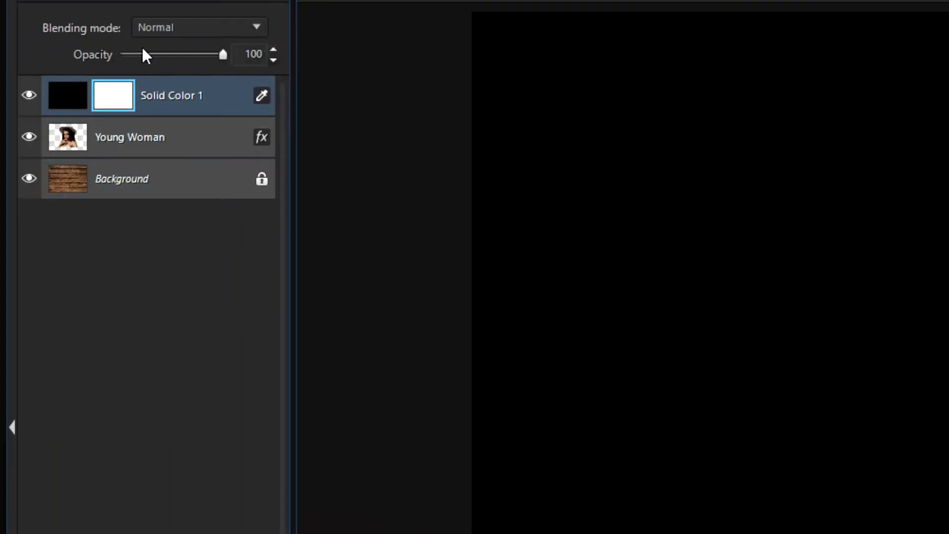
# Set the Solid Color 1 layer's blending mode to Hue, turning the bricks grey
pyautogui.click(198, 28)
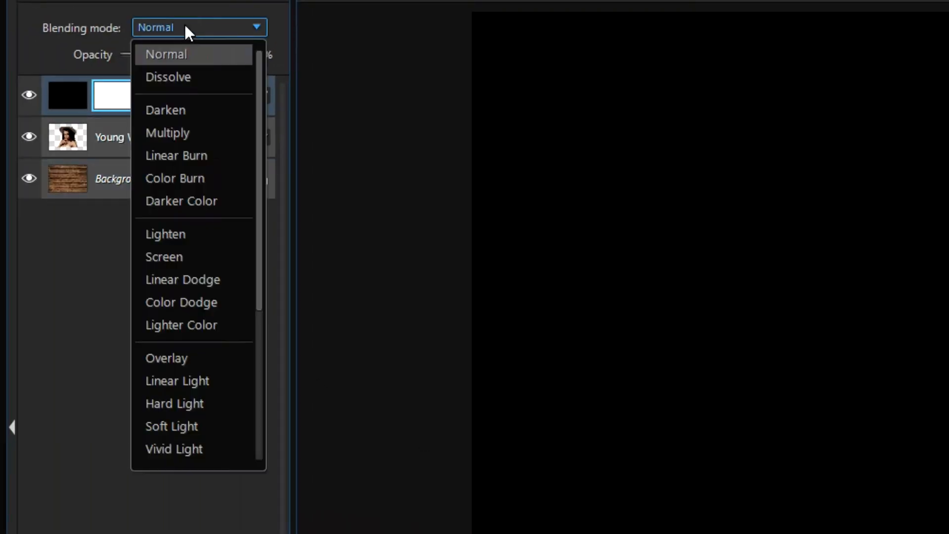
pyautogui.click(162, 385)
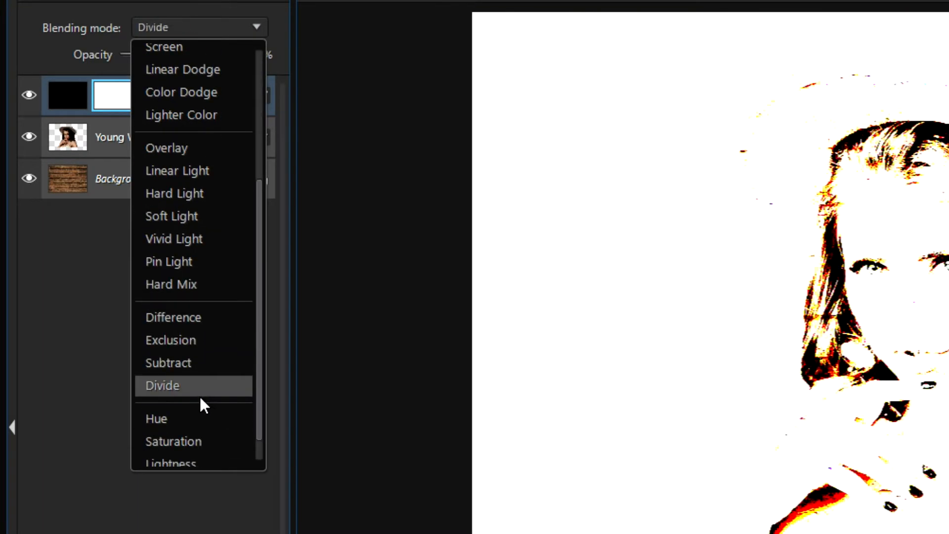
pyautogui.click(156, 418)
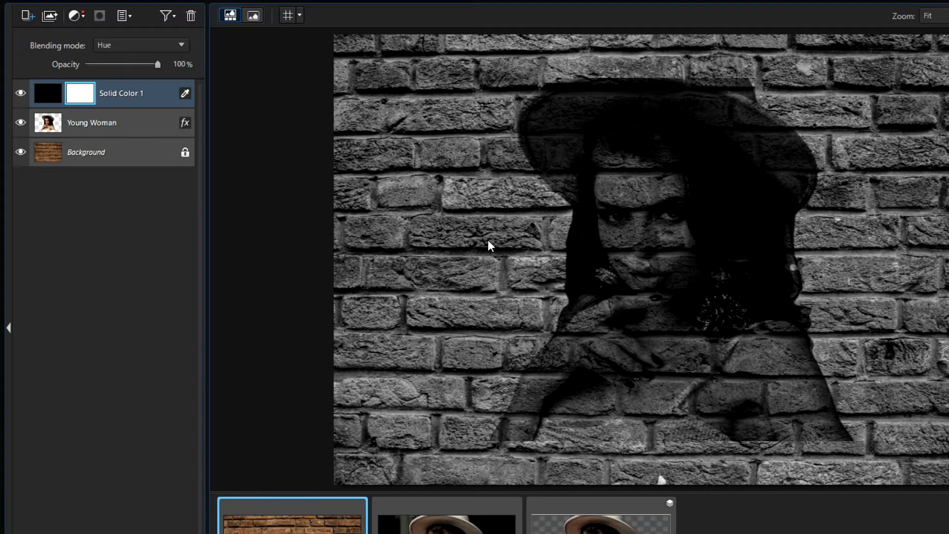
pyautogui.moveTo(557, 91)
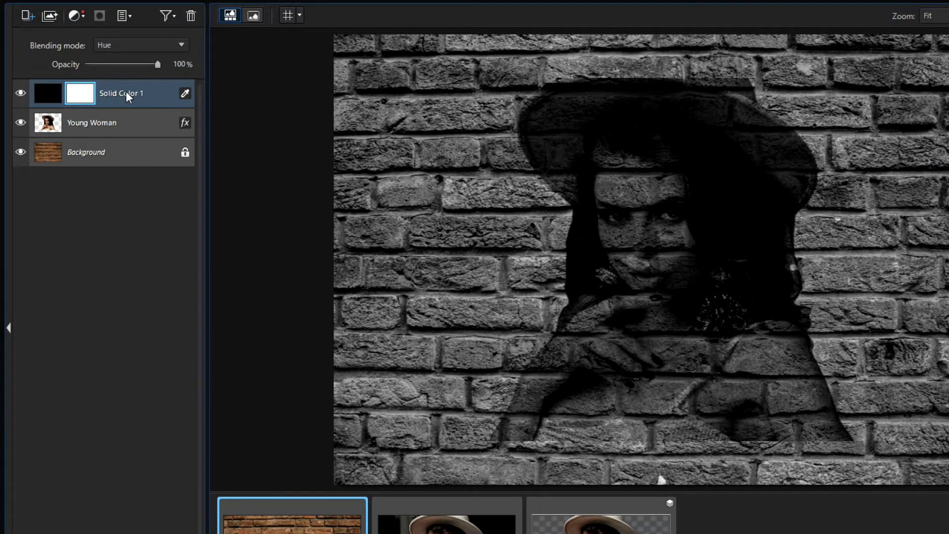
# Apply a clipping mask so Solid Color 1 affects only the Young Woman layer
pyautogui.rightClick(121, 94)
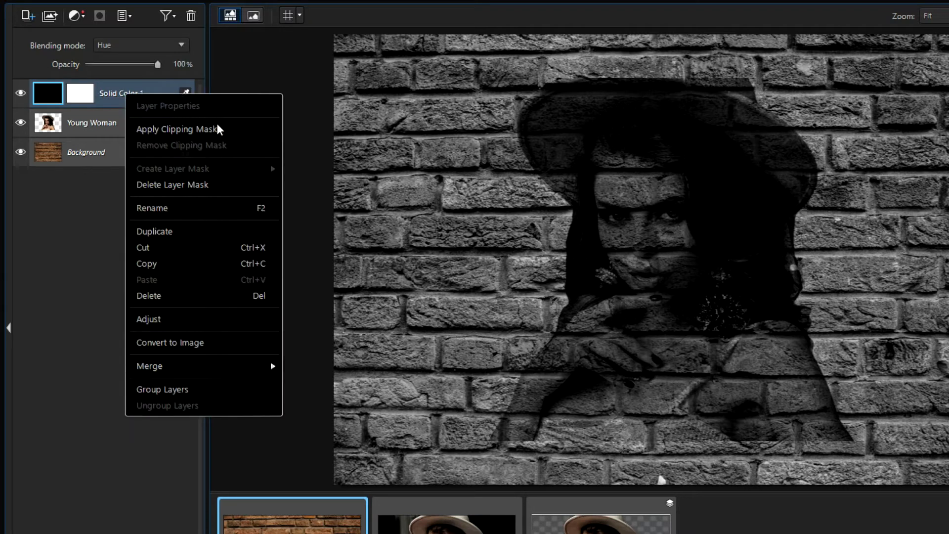
pyautogui.click(176, 129)
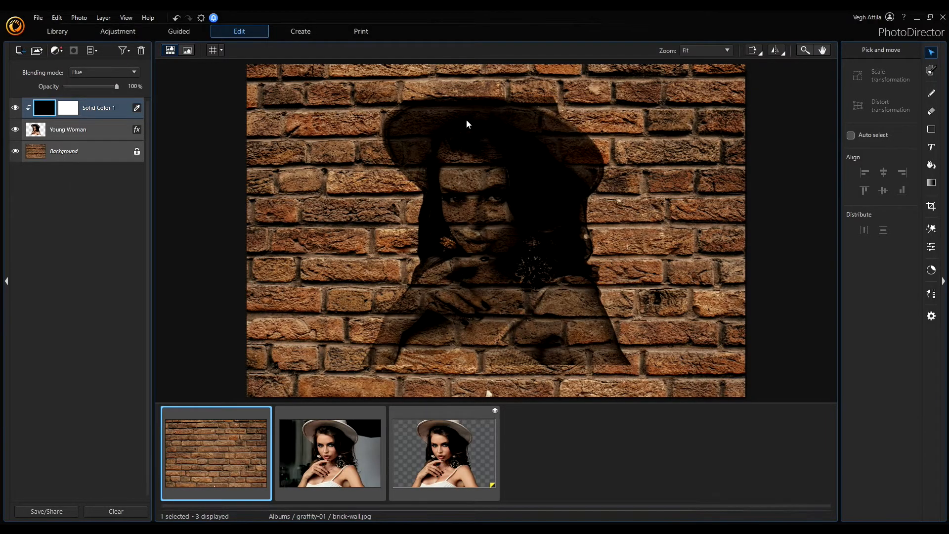
pyautogui.moveTo(498, 170)
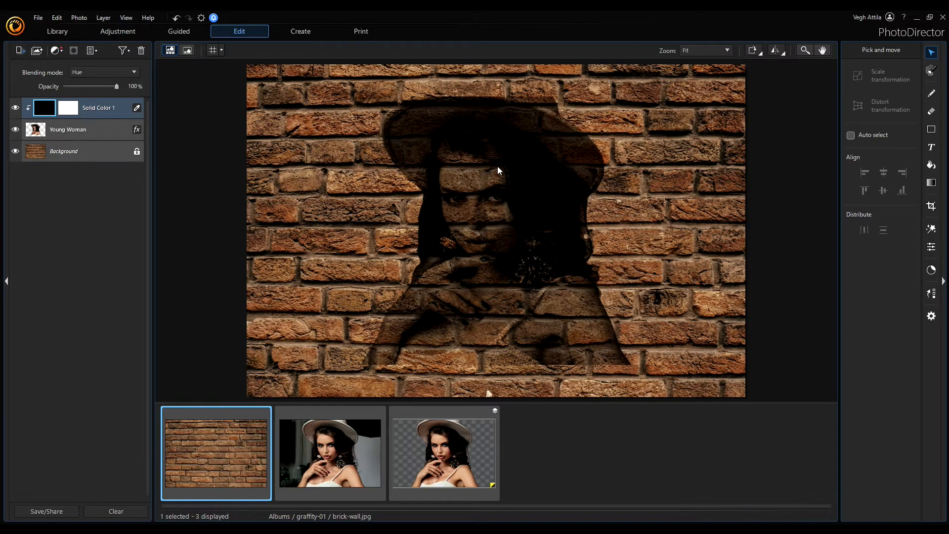
pyautogui.moveTo(433, 258)
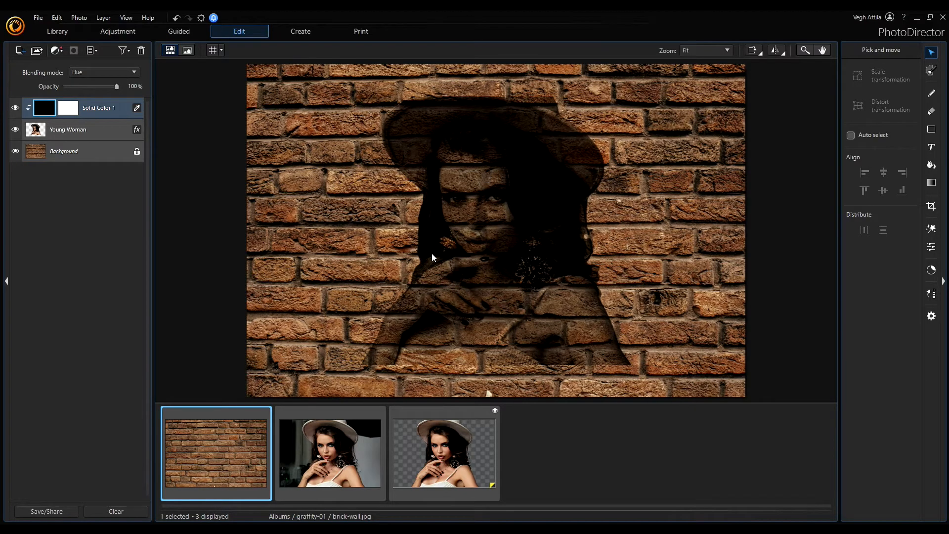
pyautogui.moveTo(186, 201)
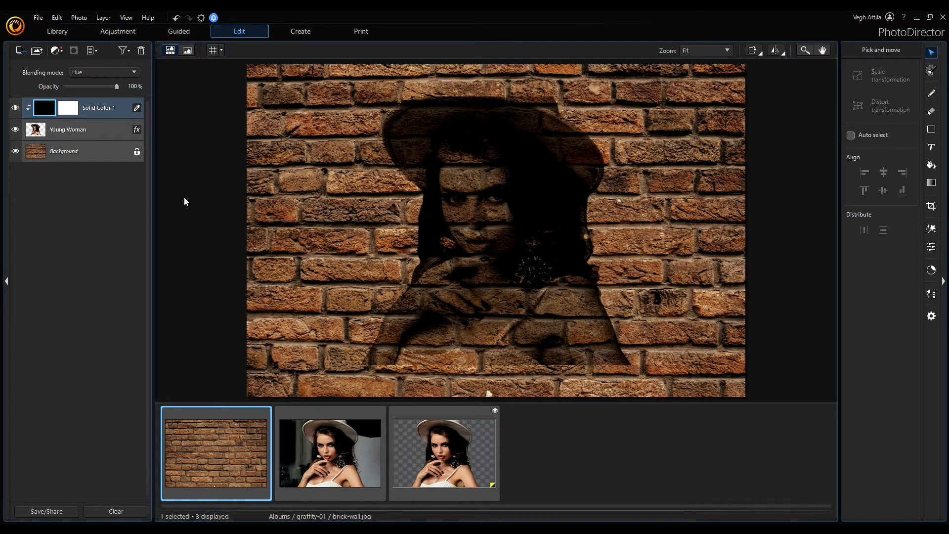
# Add a Brightness/Contrast 1 adjustment layer and clip it to the layers below
pyautogui.click(54, 50)
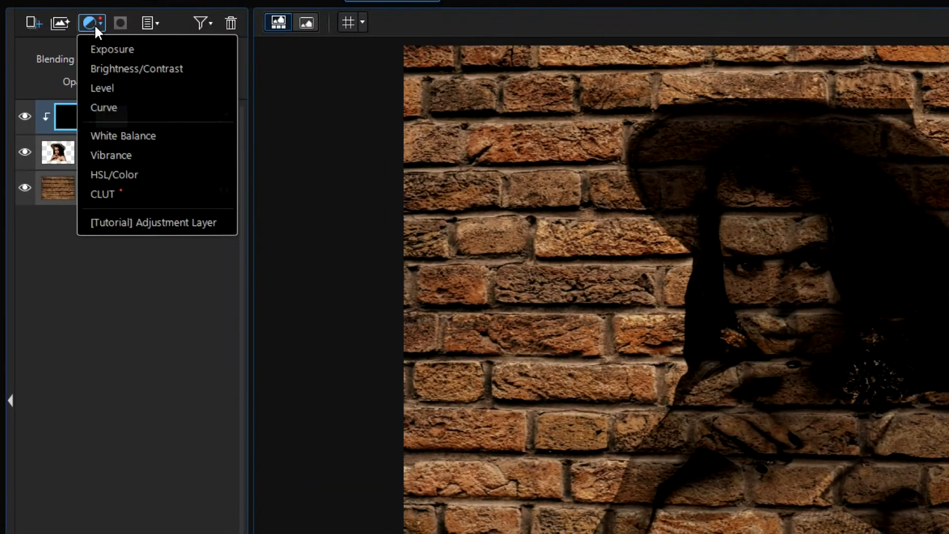
pyautogui.moveTo(137, 69)
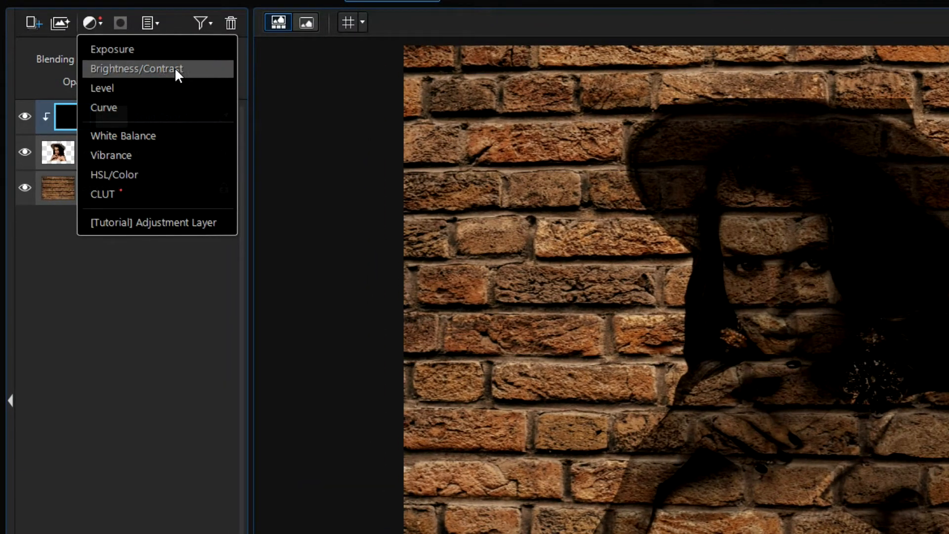
pyautogui.click(136, 68)
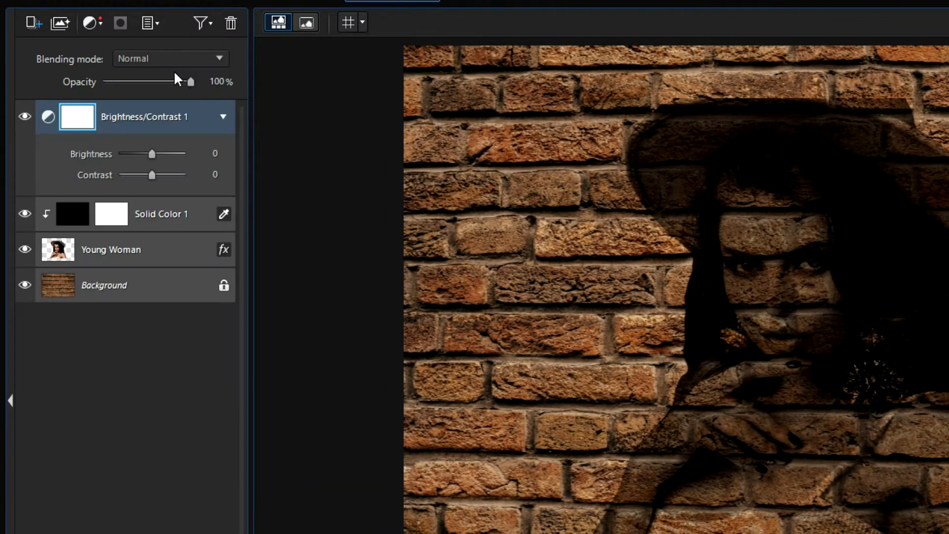
pyautogui.moveTo(145, 124)
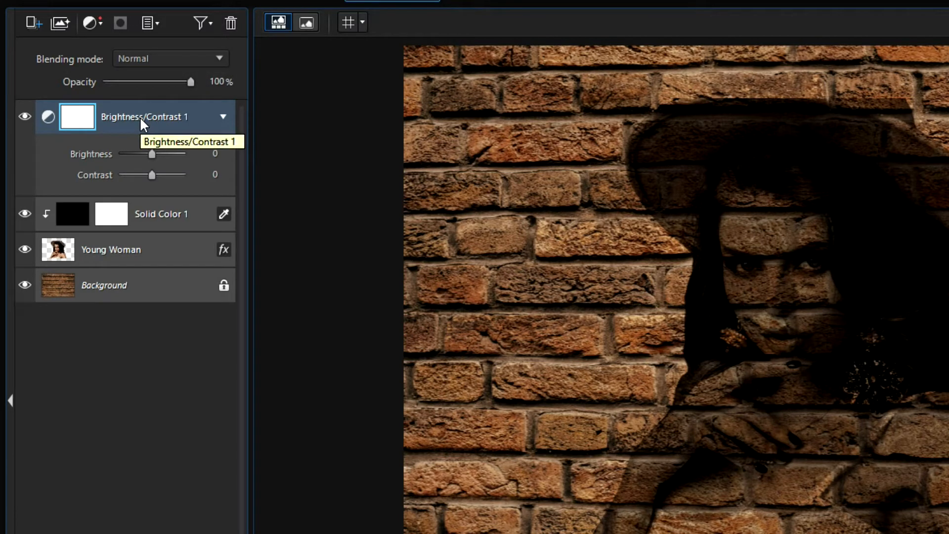
pyautogui.rightClick(145, 116)
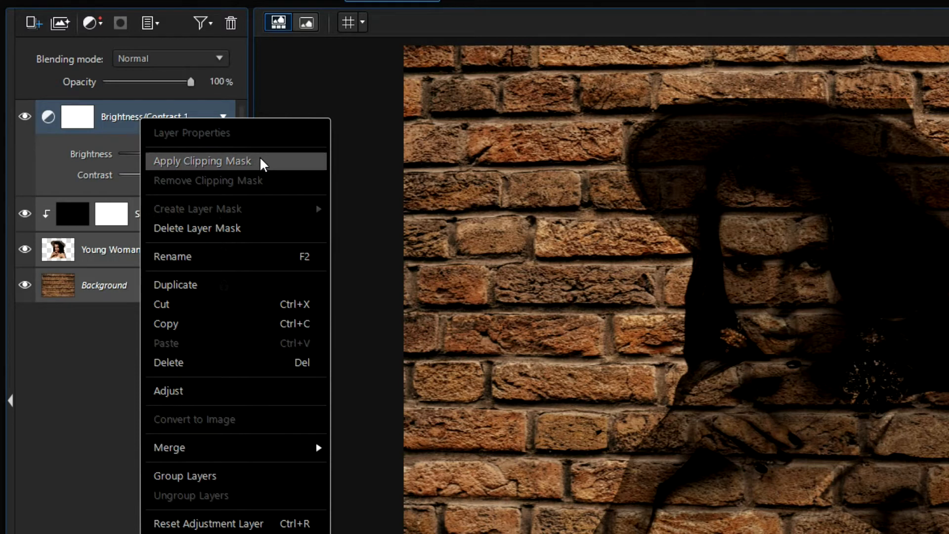
pyautogui.click(202, 160)
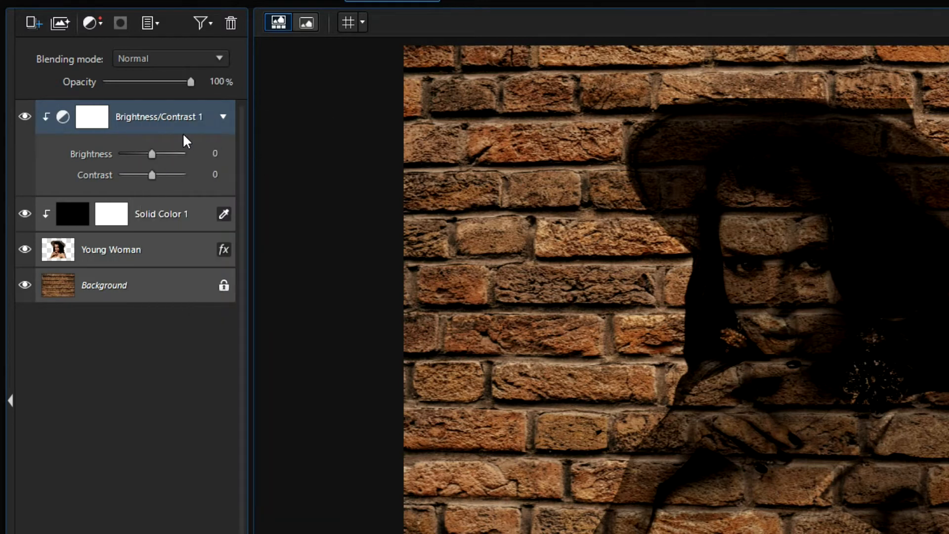
pyautogui.moveTo(725, 306)
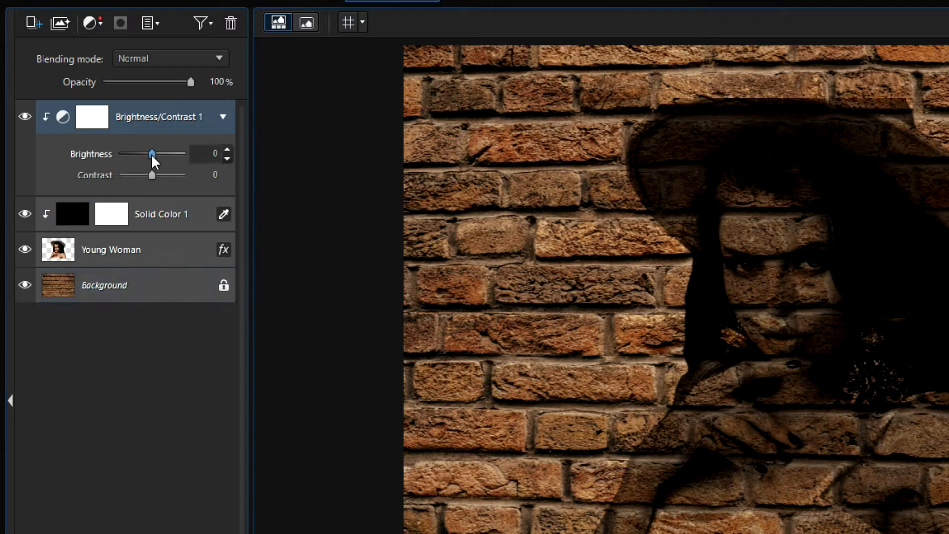
# Set the adjustment layer to brightness 47 and contrast 64
pyautogui.moveTo(152, 154); pyautogui.dragTo(163, 154)
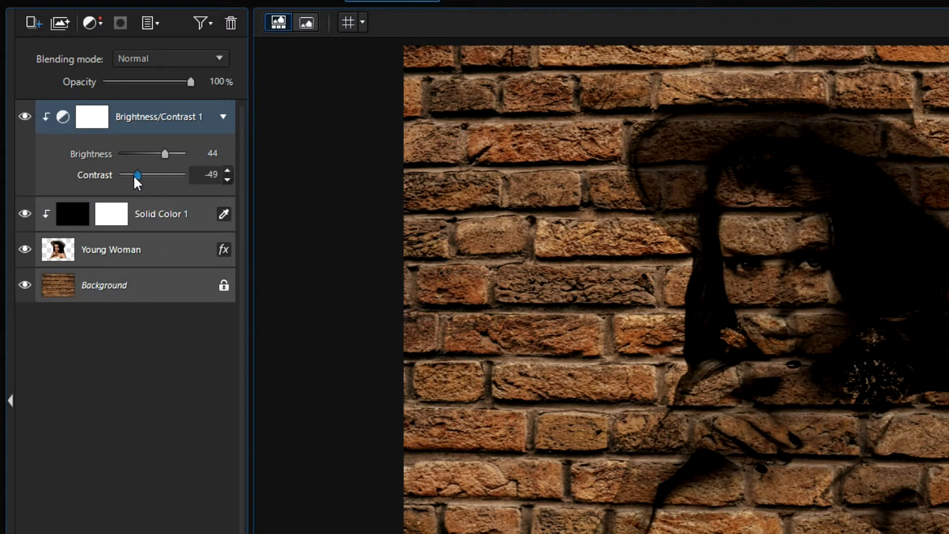
pyautogui.moveTo(135, 174); pyautogui.dragTo(143, 174)
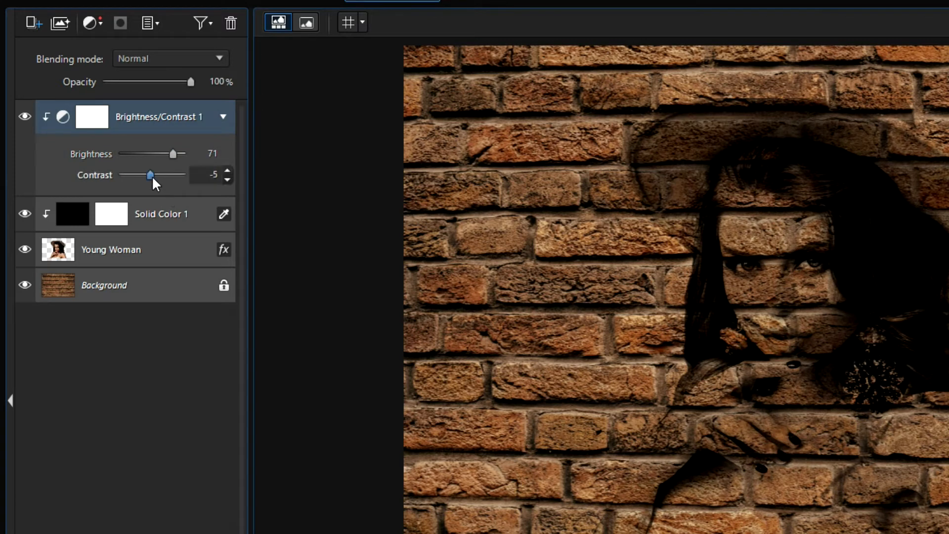
pyautogui.moveTo(150, 175); pyautogui.dragTo(157, 175)
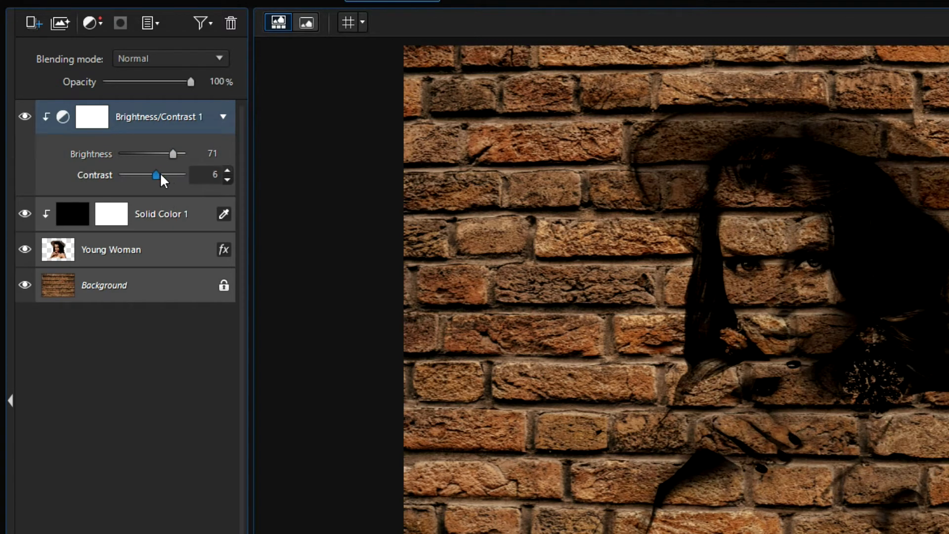
pyautogui.moveTo(151, 175); pyautogui.dragTo(153, 175)
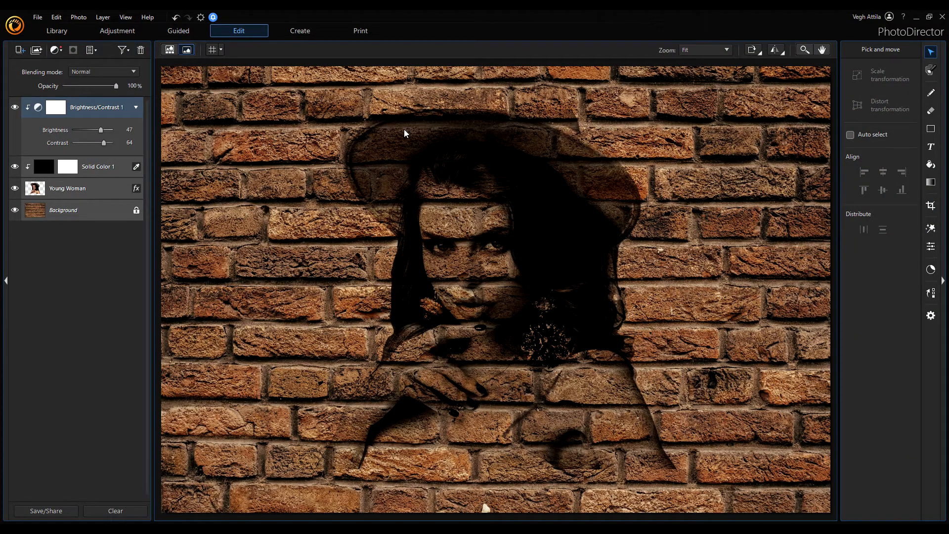
# Set the Brightness/Contrast 1 layer's blending mode to Linear Dodge
pyautogui.click(103, 71)
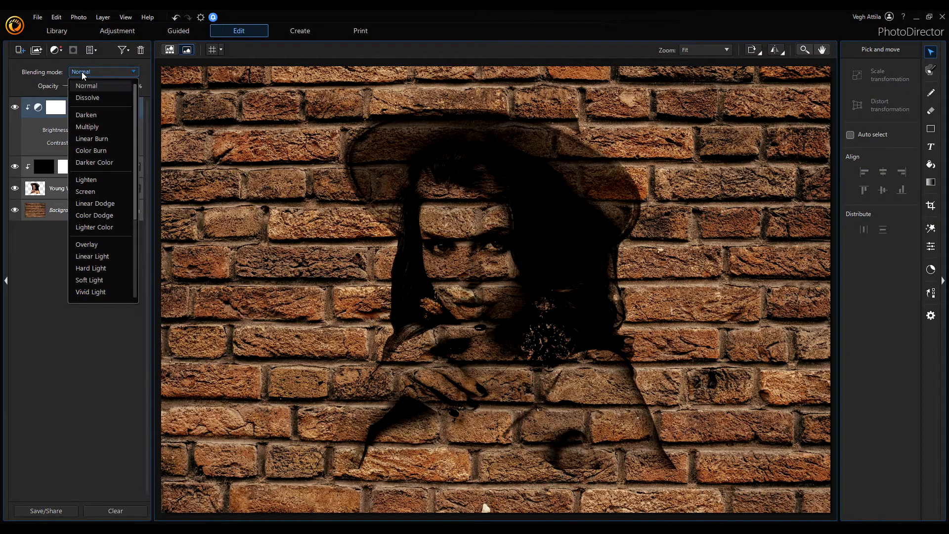
pyautogui.click(95, 203)
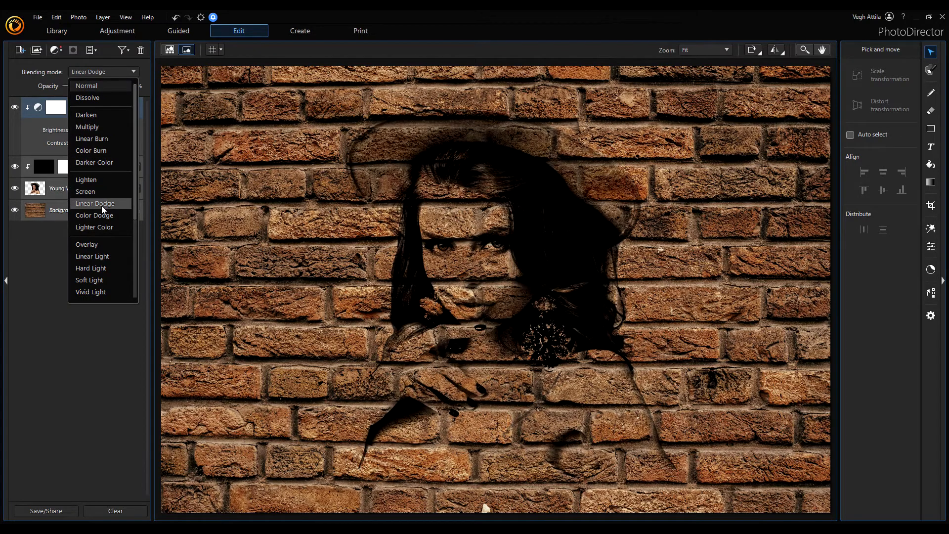
pyautogui.click(95, 203)
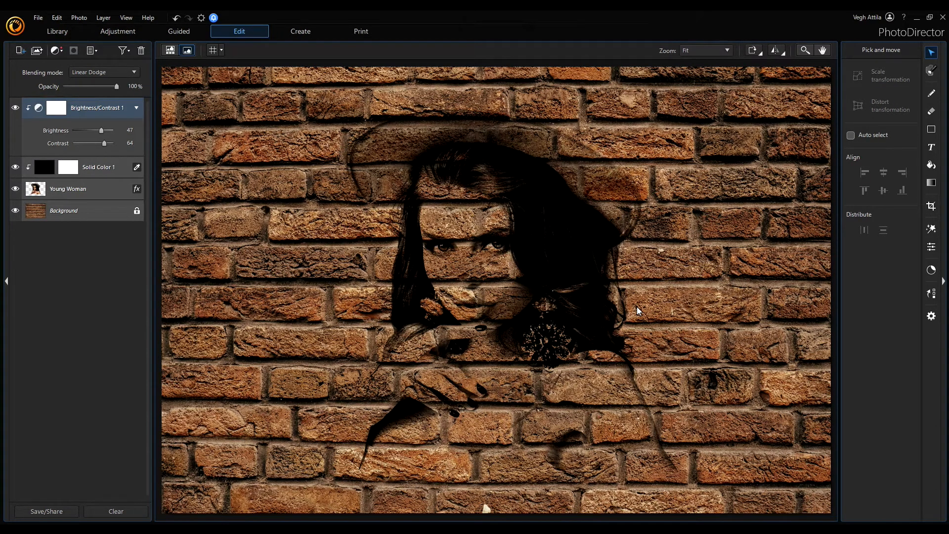
pyautogui.moveTo(896, 235)
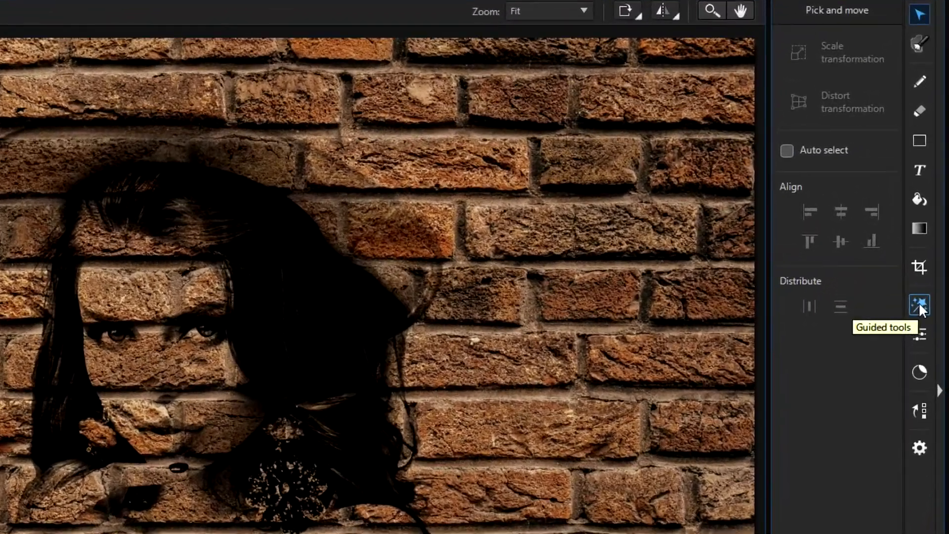
# Dismiss the adjustment-layer warning, select the Young Woman layer and launch Style Effect from Guided tools
pyautogui.click(920, 306)
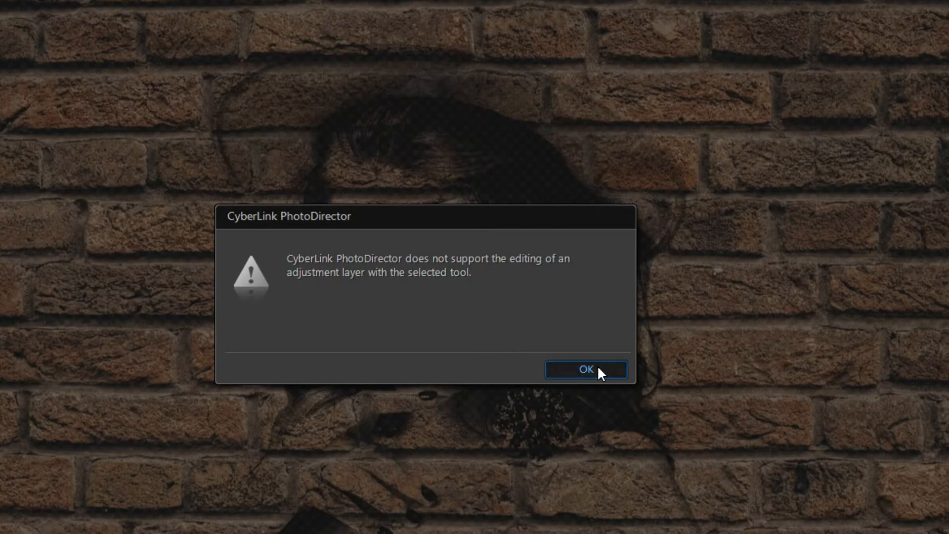
pyautogui.click(585, 370)
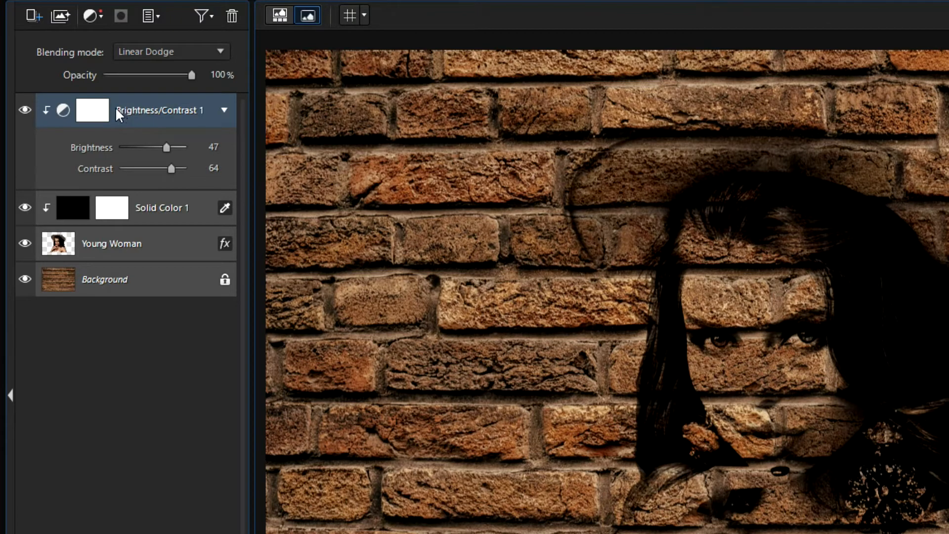
pyautogui.click(111, 243)
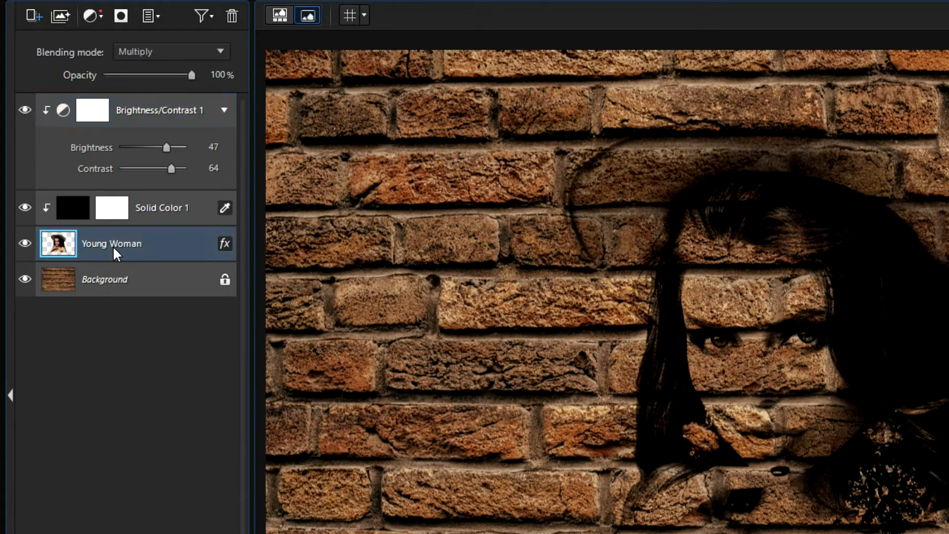
pyautogui.moveTo(642, 251)
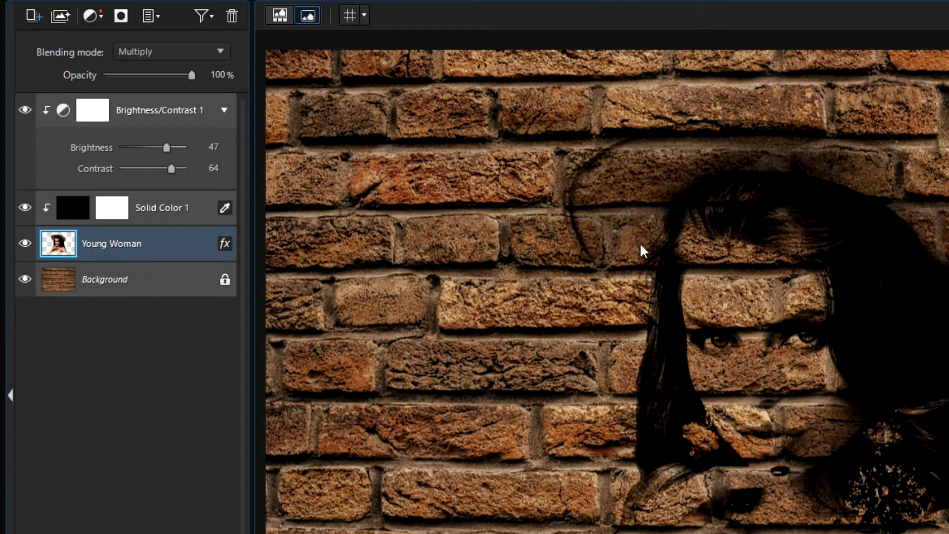
pyautogui.click(919, 312)
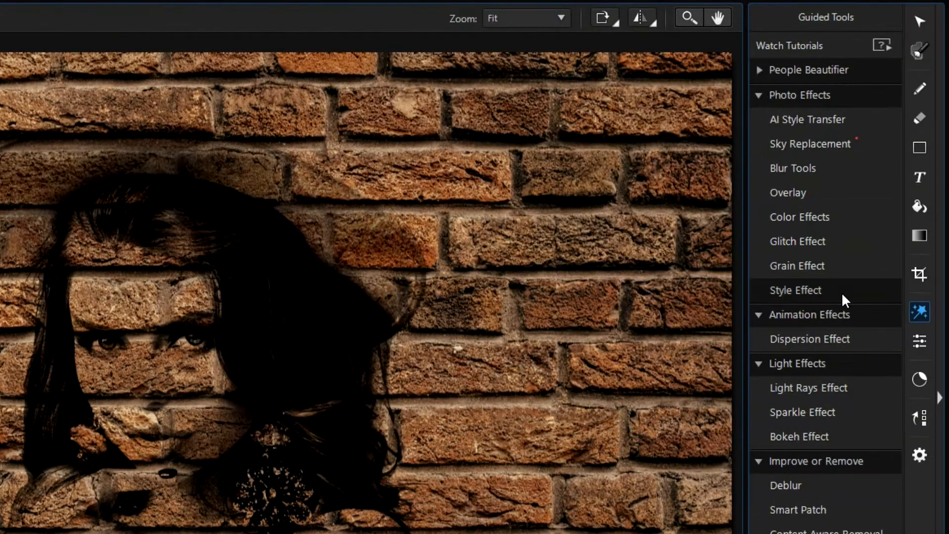
pyautogui.click(797, 290)
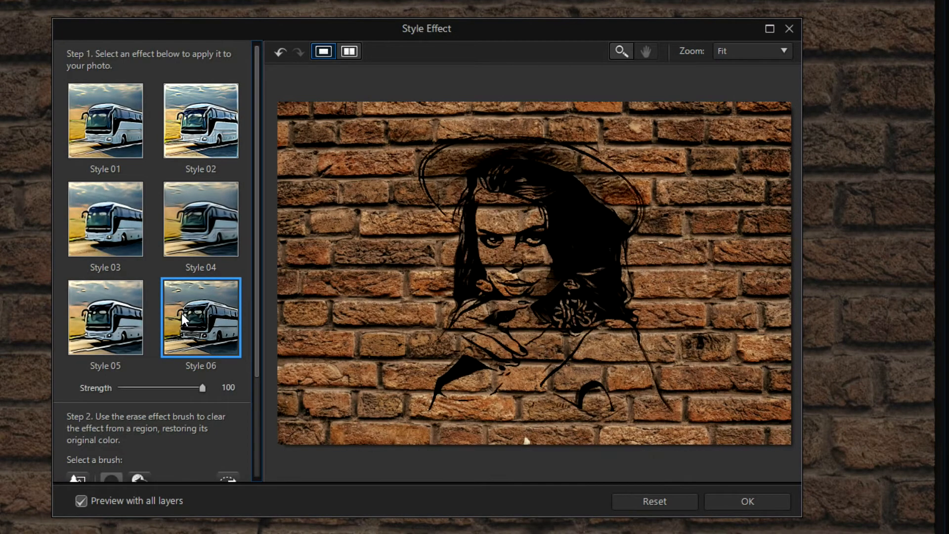
# Apply the Style 06 sketch look at strength 66 to the Young Woman layer and accept it
pyautogui.click(200, 219)
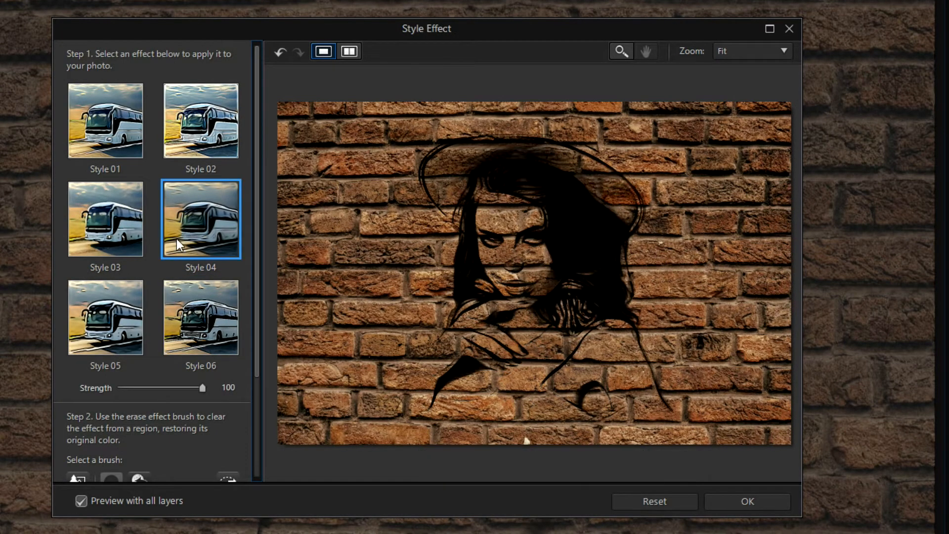
pyautogui.click(105, 316)
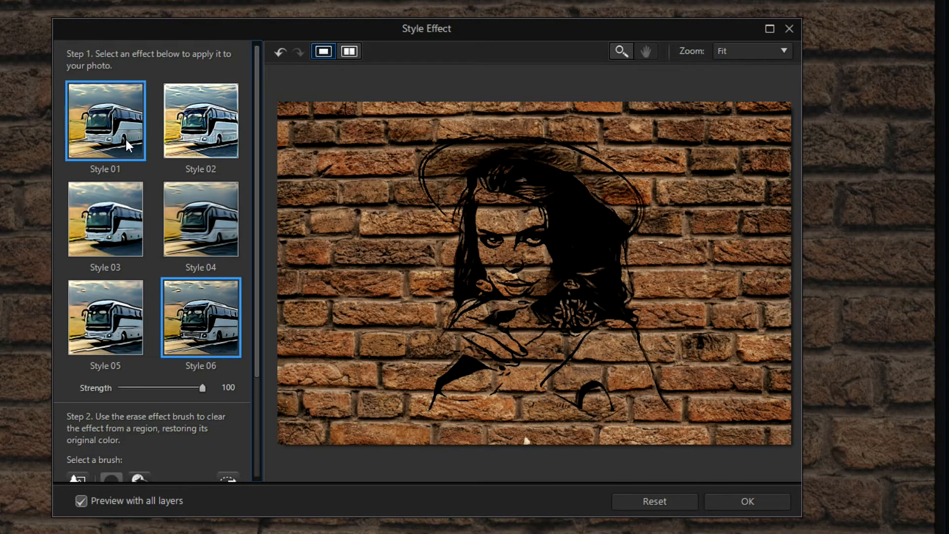
pyautogui.click(200, 317)
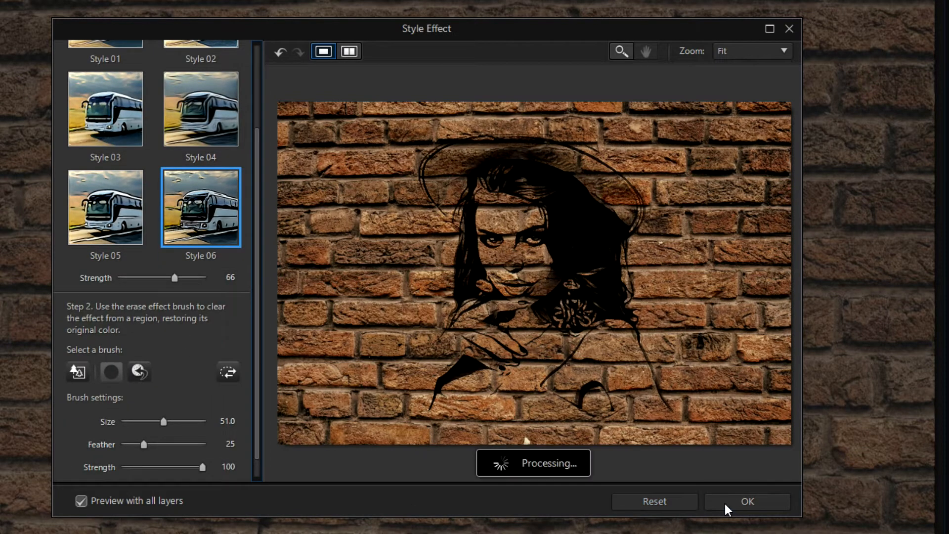
pyautogui.click(747, 501)
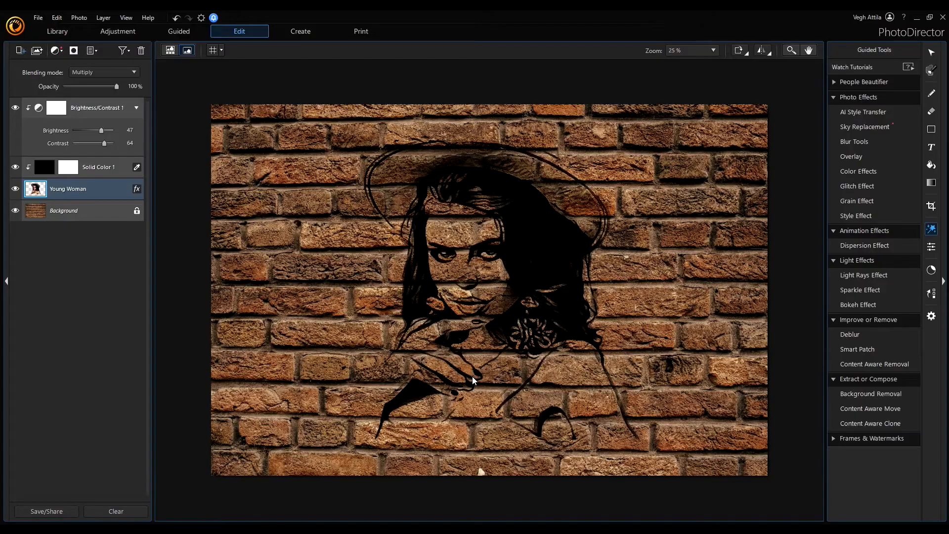
pyautogui.moveTo(427, 343)
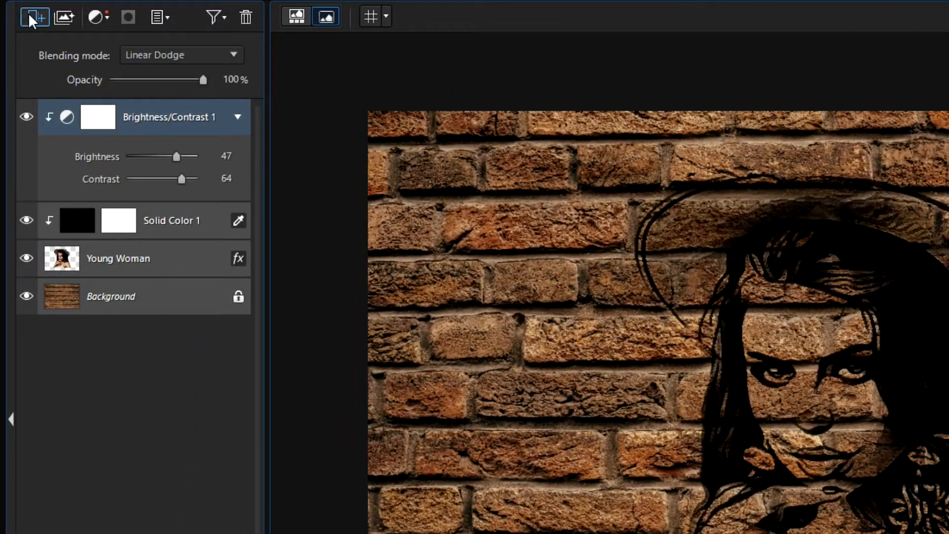
# Create a new empty top layer and rename it Colors
pyautogui.click(34, 16)
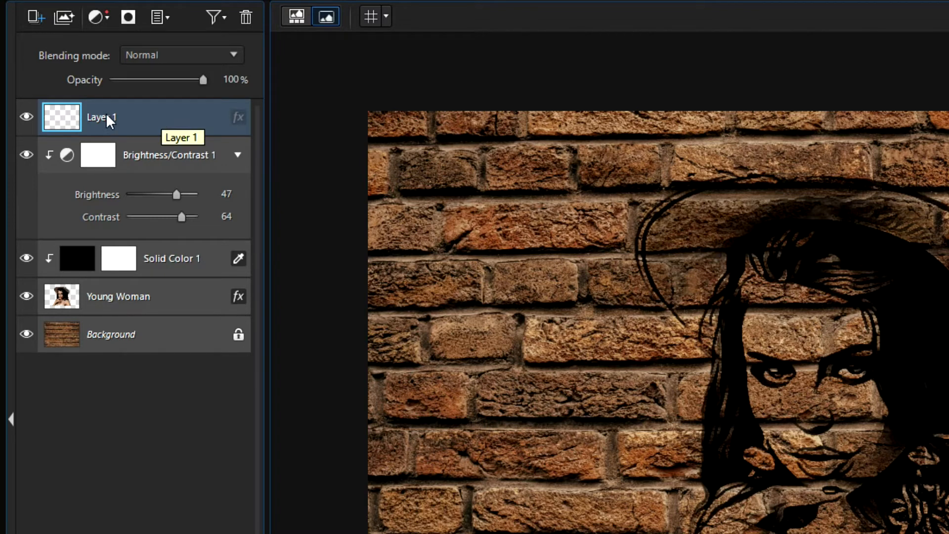
pyautogui.doubleClick(101, 116)
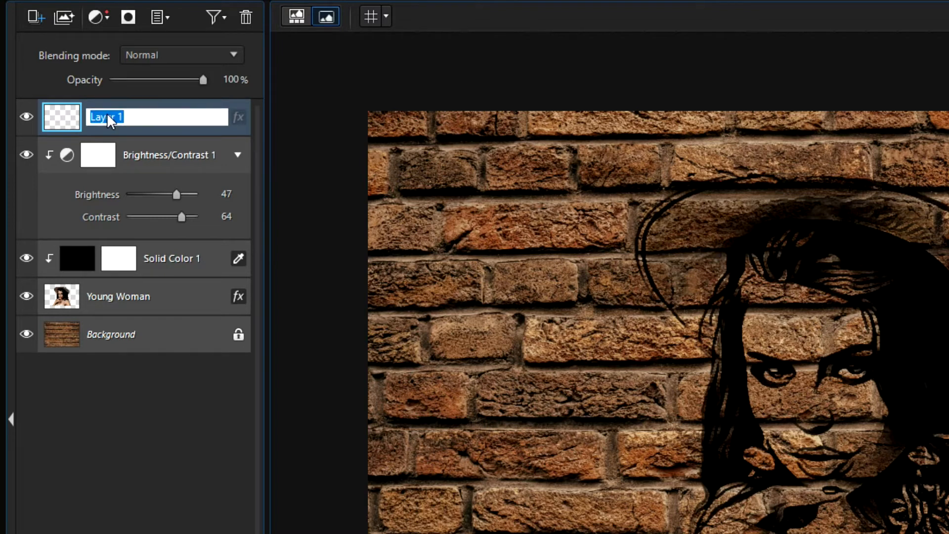
pyautogui.write('Color')
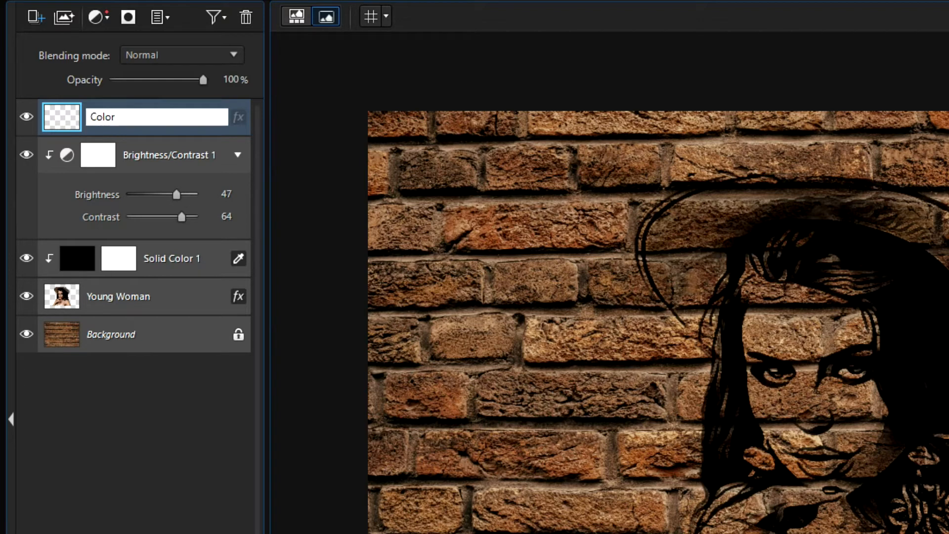
pyautogui.doubleClick(156, 117)
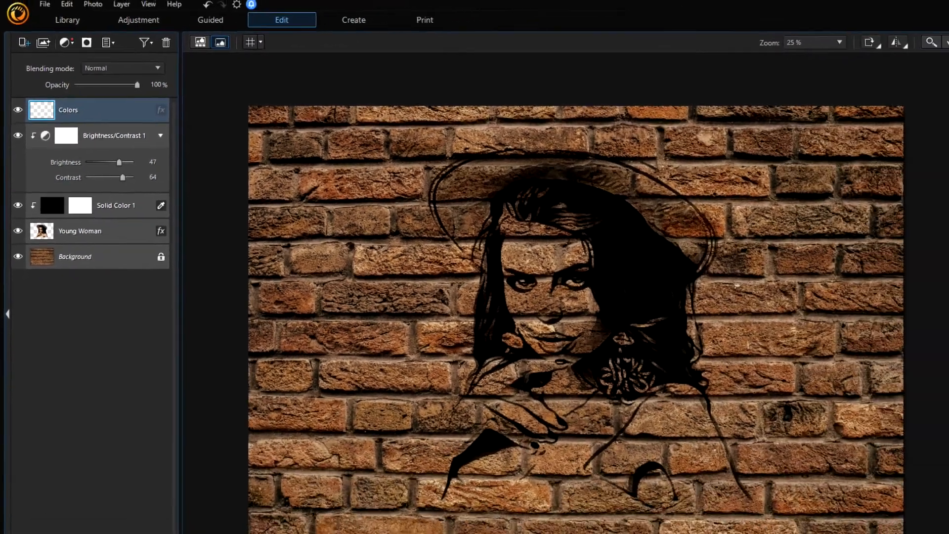
# Choose a cyan hue for the Pen brush and darken it to a deeper teal
pyautogui.click(909, 82)
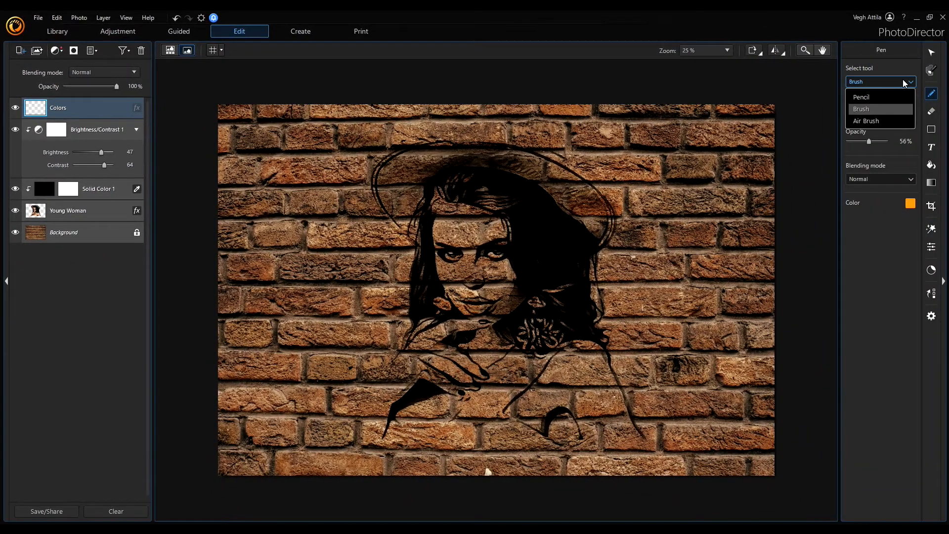
pyautogui.click(910, 202)
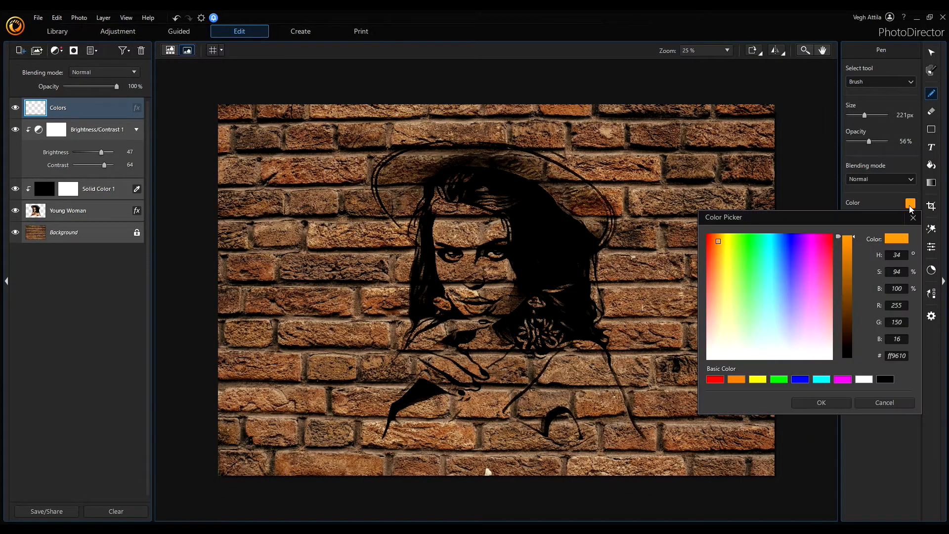
pyautogui.click(772, 270)
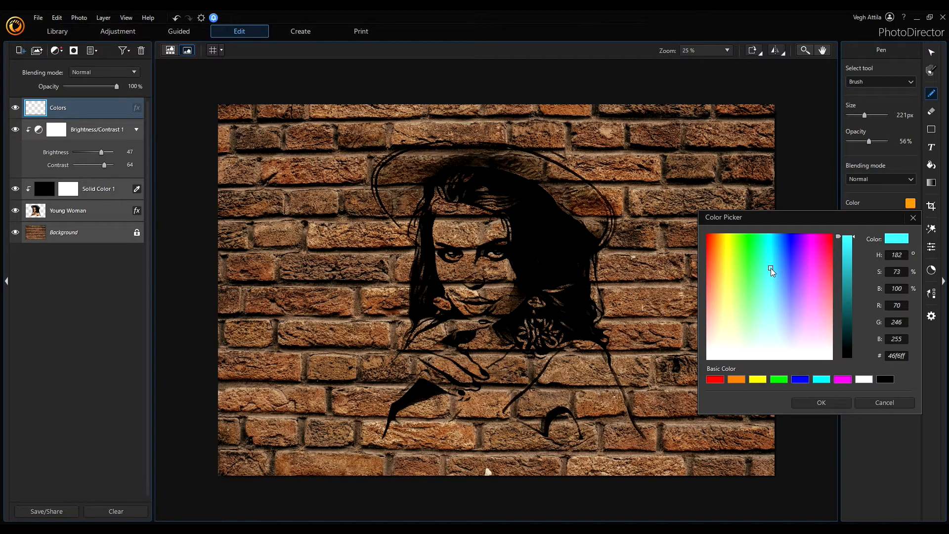
pyautogui.moveTo(847, 236); pyautogui.dragTo(848, 275)
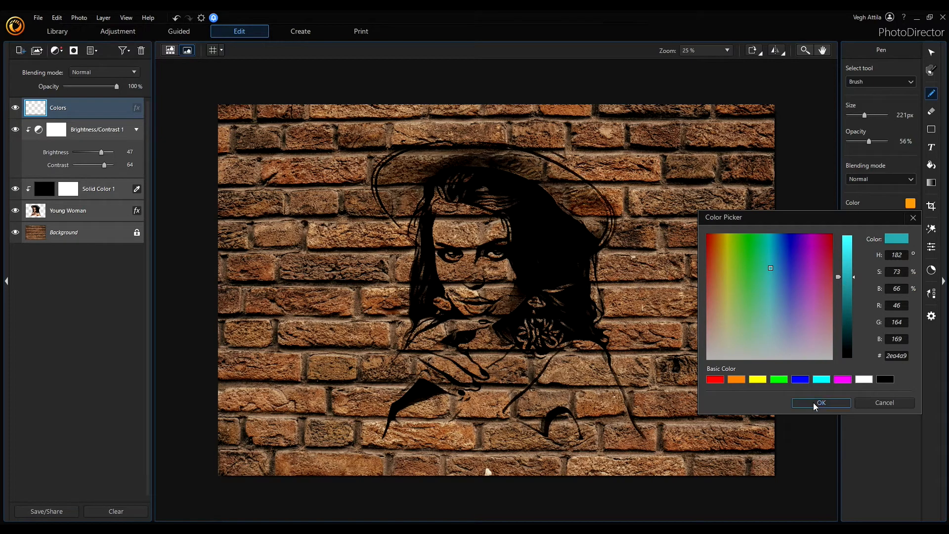
pyautogui.click(820, 403)
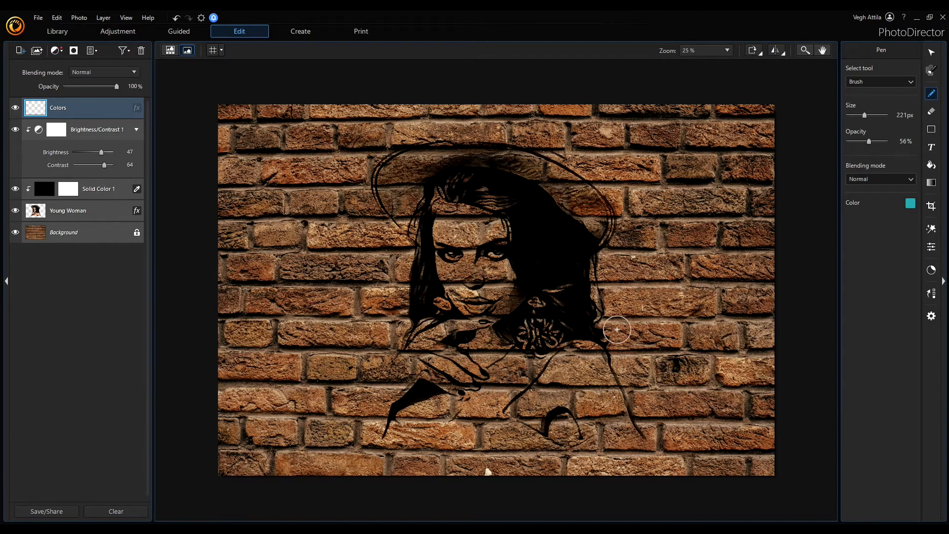
pyautogui.moveTo(601, 227)
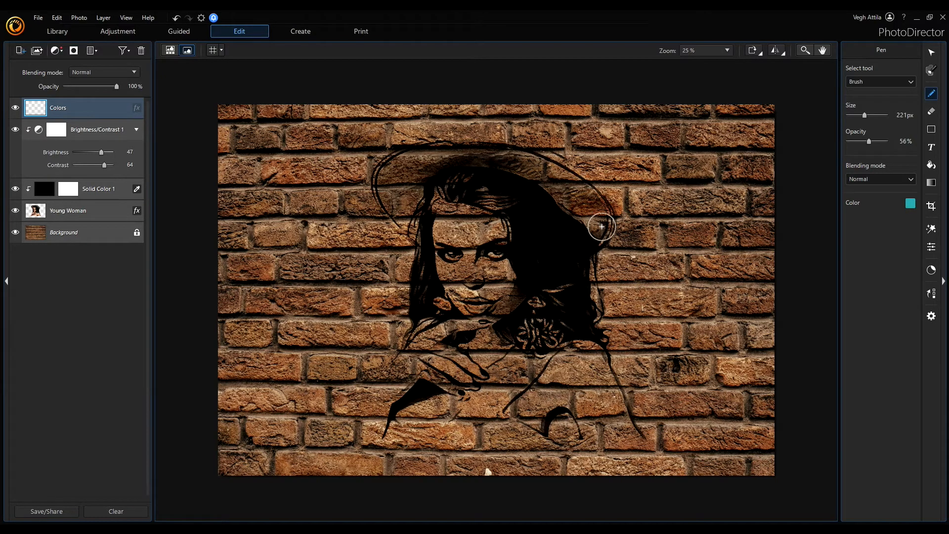
# Brush teal over the whole wide-brimmed hat, brim and crown, on the Colors layer
pyautogui.moveTo(587, 188); pyautogui.dragTo(596, 215)
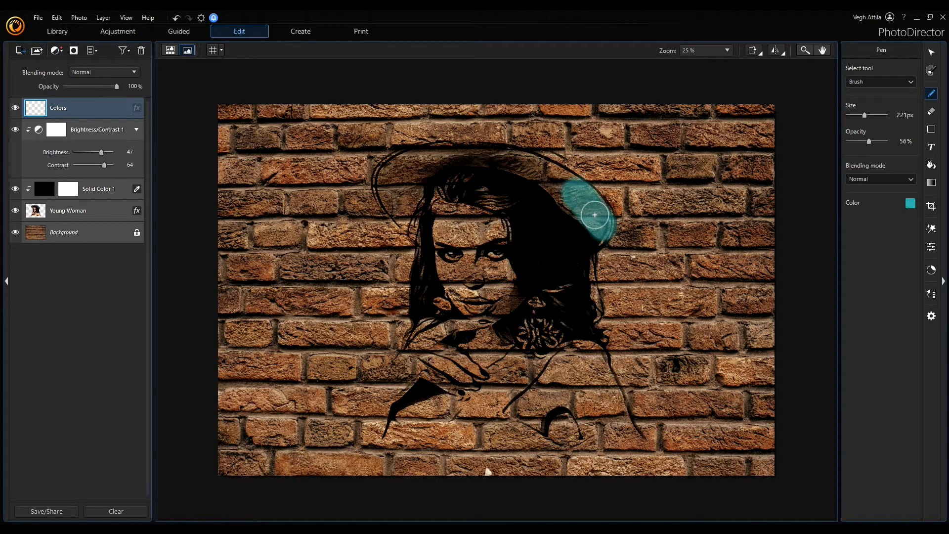
pyautogui.moveTo(595, 215); pyautogui.dragTo(513, 161)
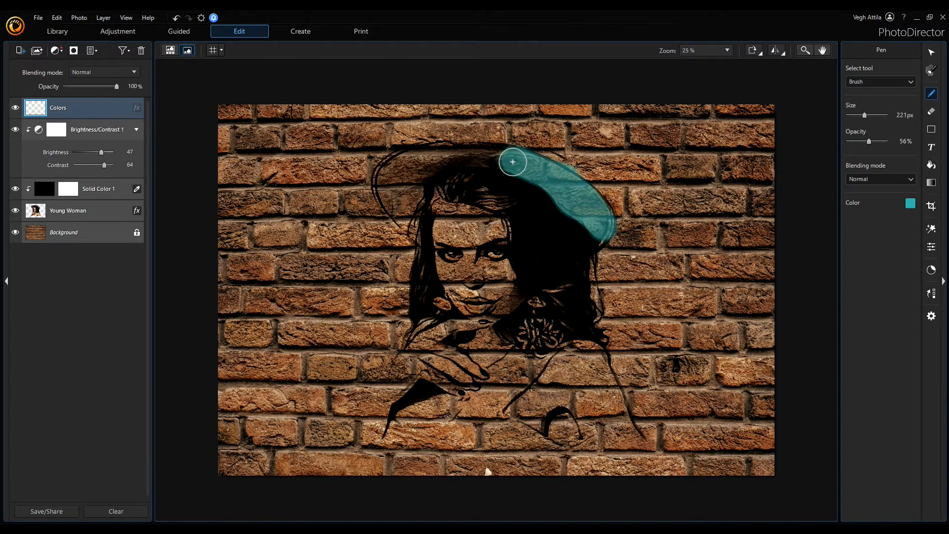
pyautogui.moveTo(512, 162); pyautogui.dragTo(405, 211)
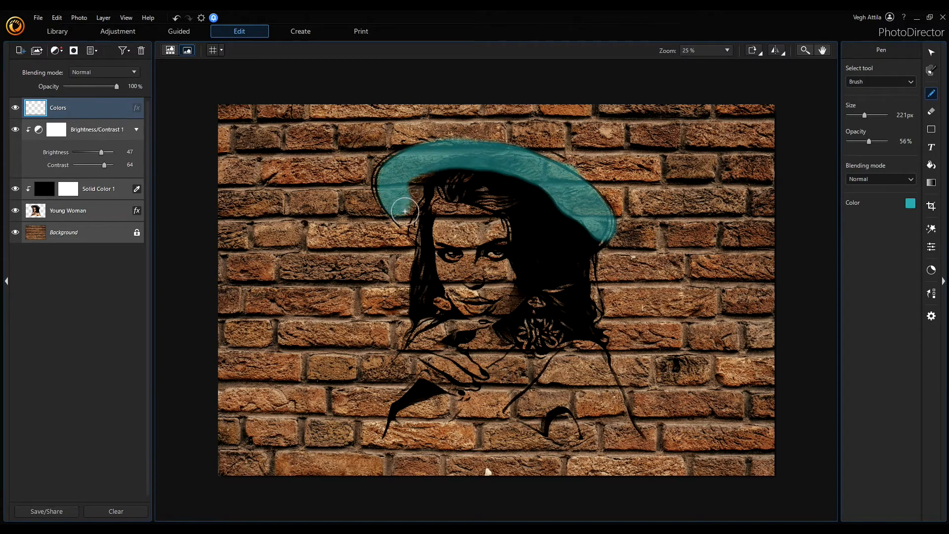
pyautogui.moveTo(405, 210); pyautogui.dragTo(419, 184)
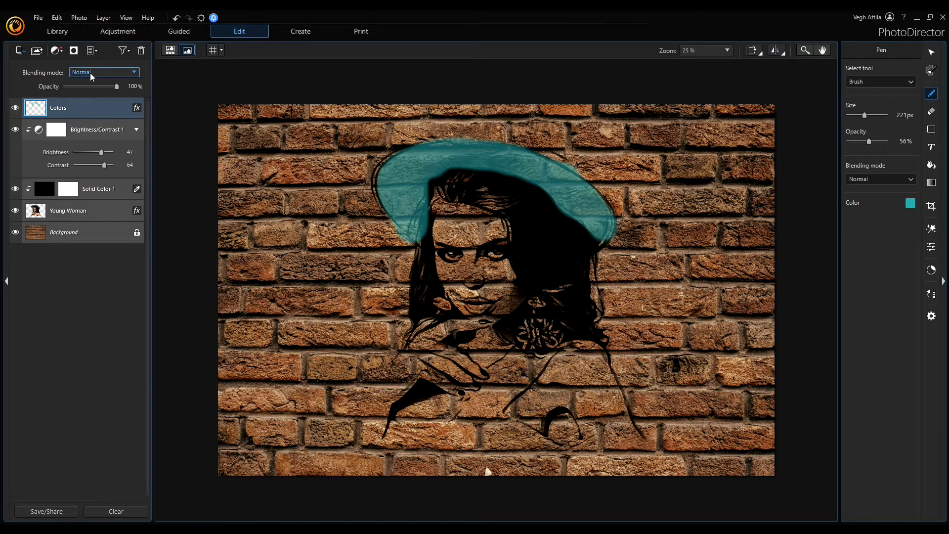
# Preview Vivid Light and other modes, then set the Colors layer to Soft Light blending
pyautogui.click(103, 72)
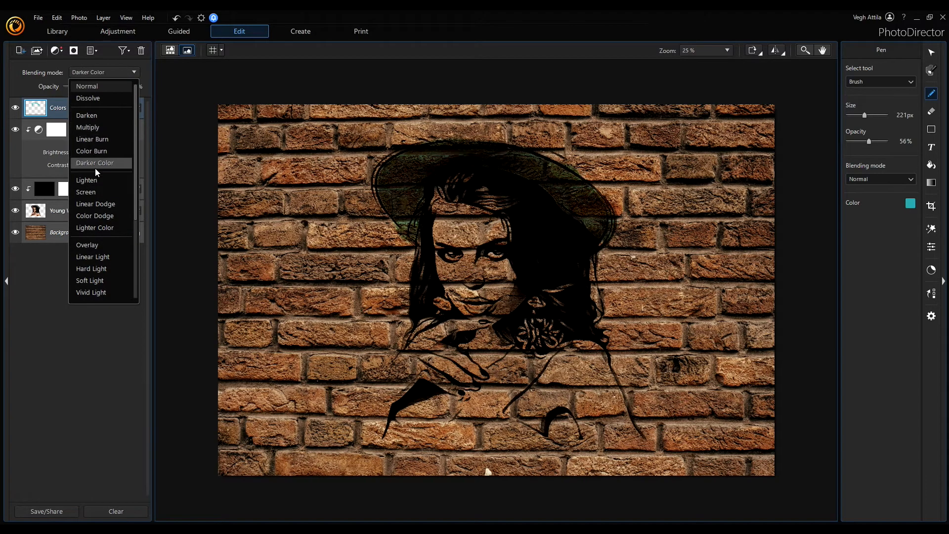
pyautogui.click(89, 280)
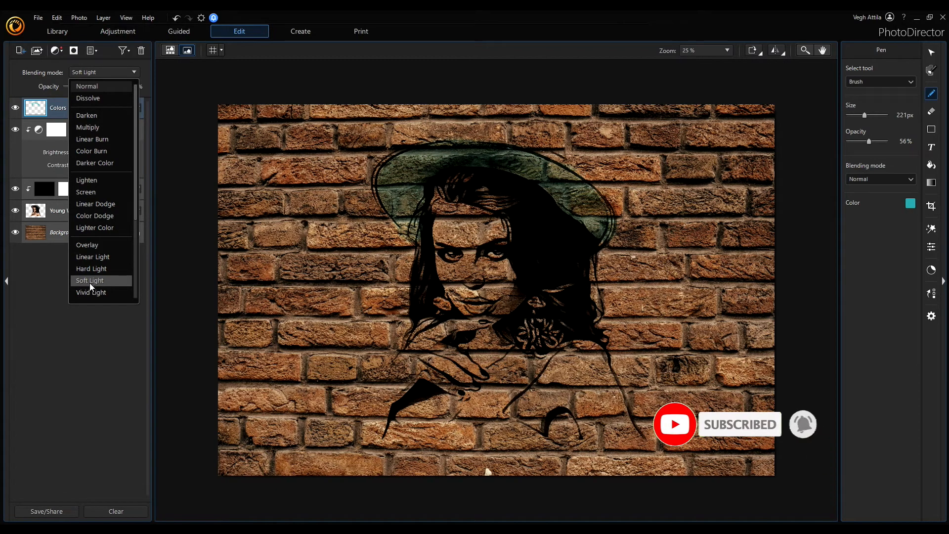
pyautogui.click(91, 292)
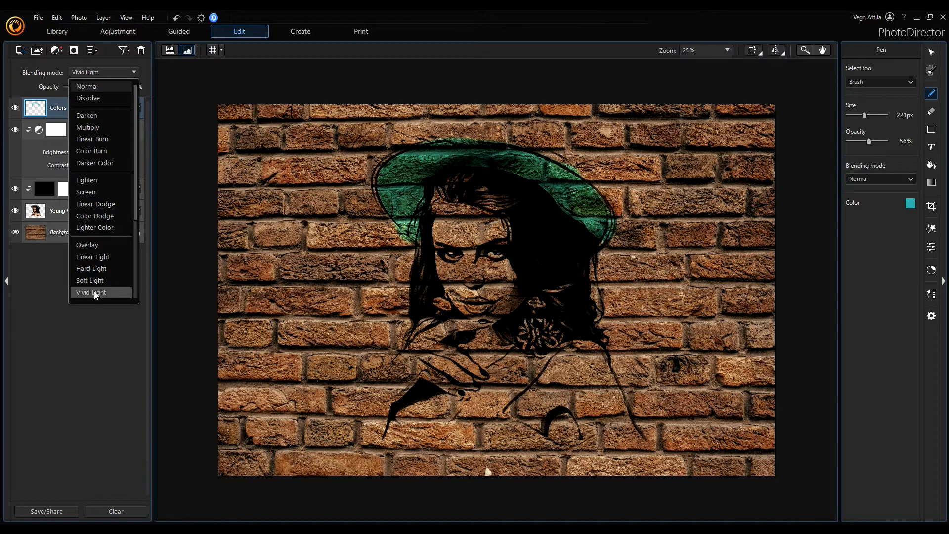
pyautogui.click(90, 280)
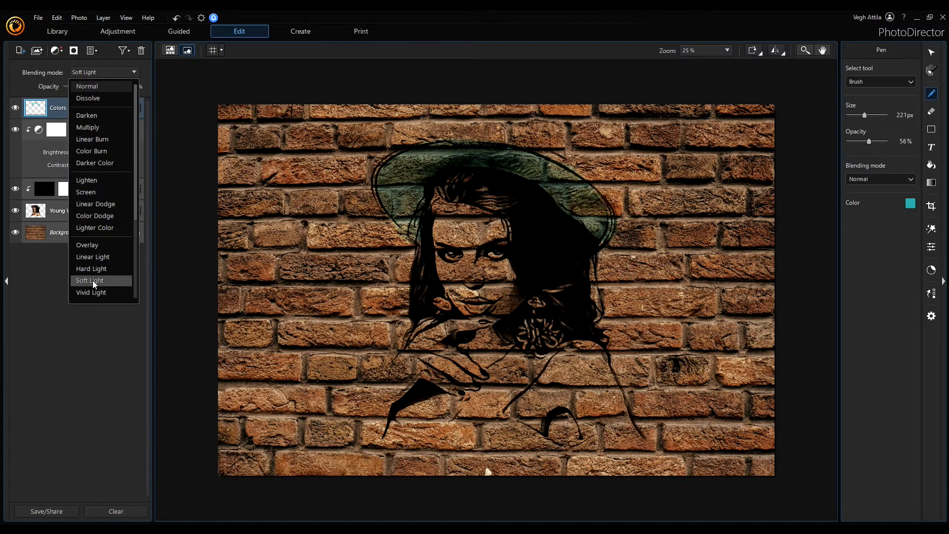
pyautogui.click(90, 280)
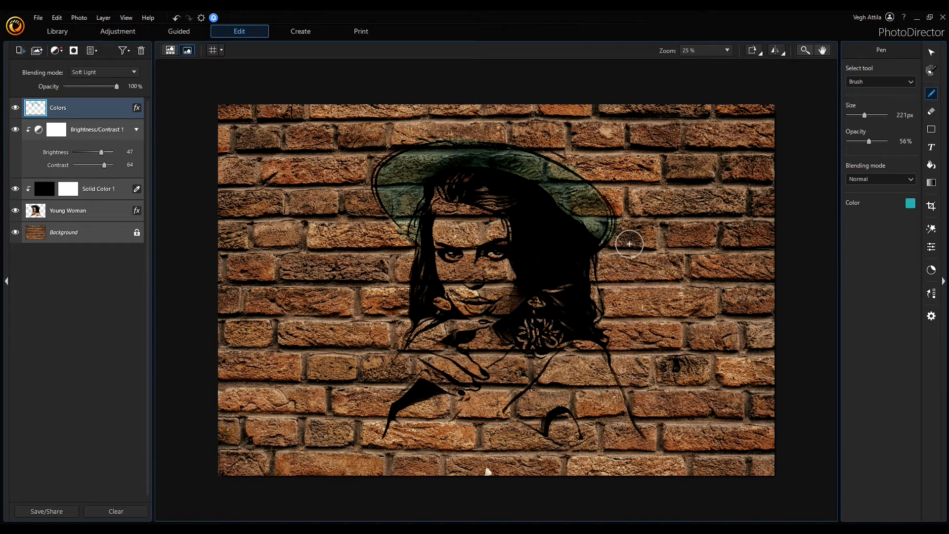
# With a white, smaller brush, dab highlights into the right eye and then the left eye
pyautogui.click(910, 203)
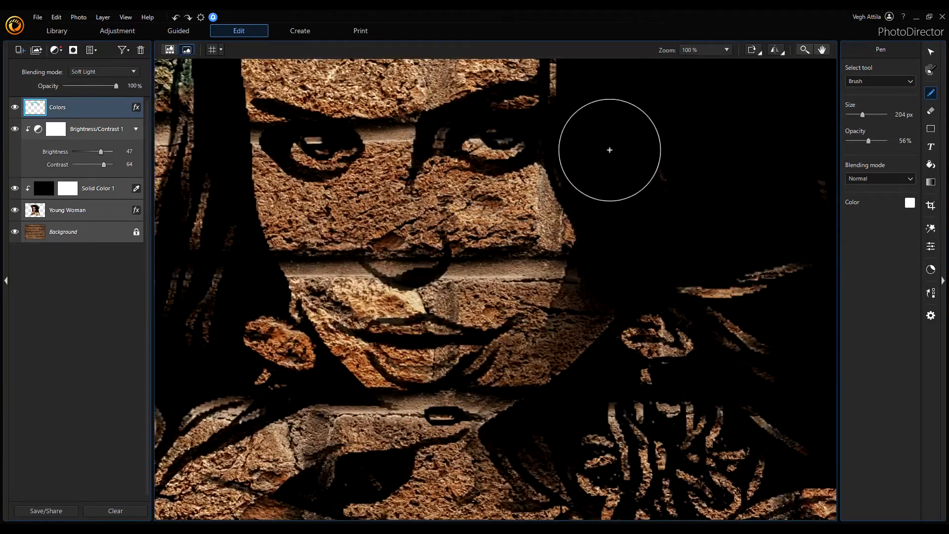
pyautogui.moveTo(867, 114); pyautogui.dragTo(852, 114)
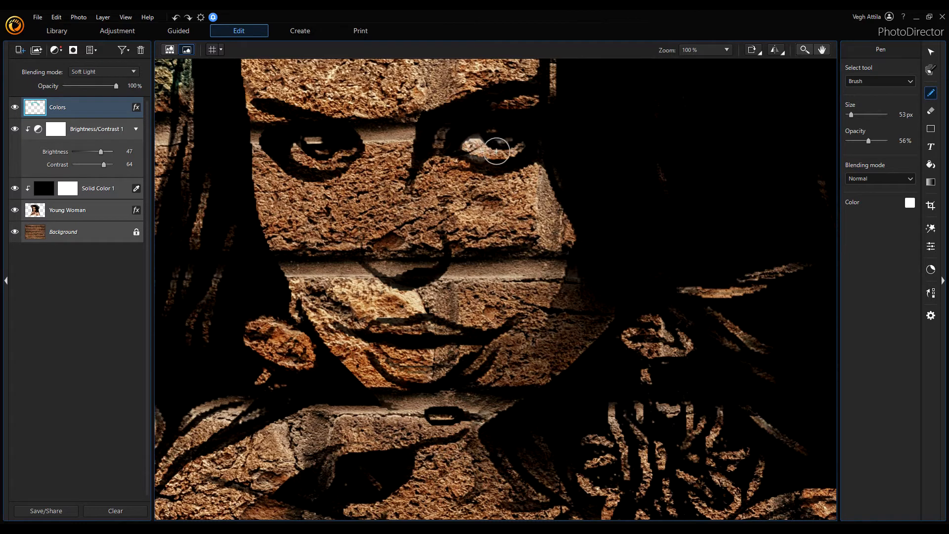
pyautogui.moveTo(496, 151); pyautogui.dragTo(475, 151)
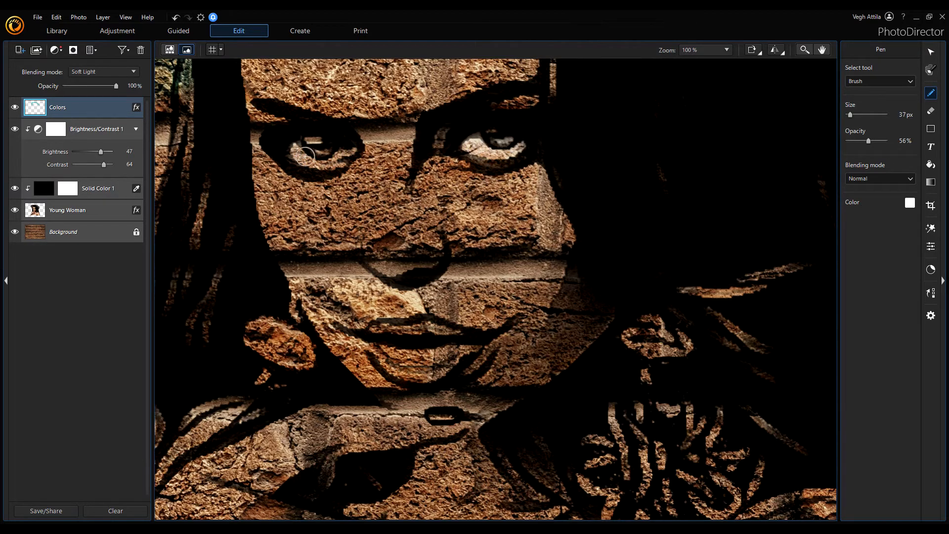
pyautogui.click(312, 156)
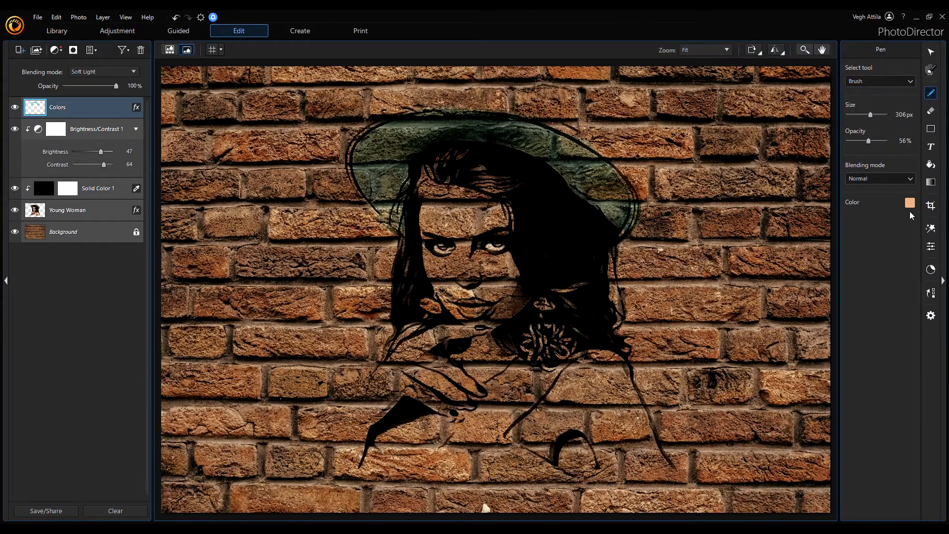
# Switch the brush to red and paint the woman's lips on the Colors layer
pyautogui.click(909, 202)
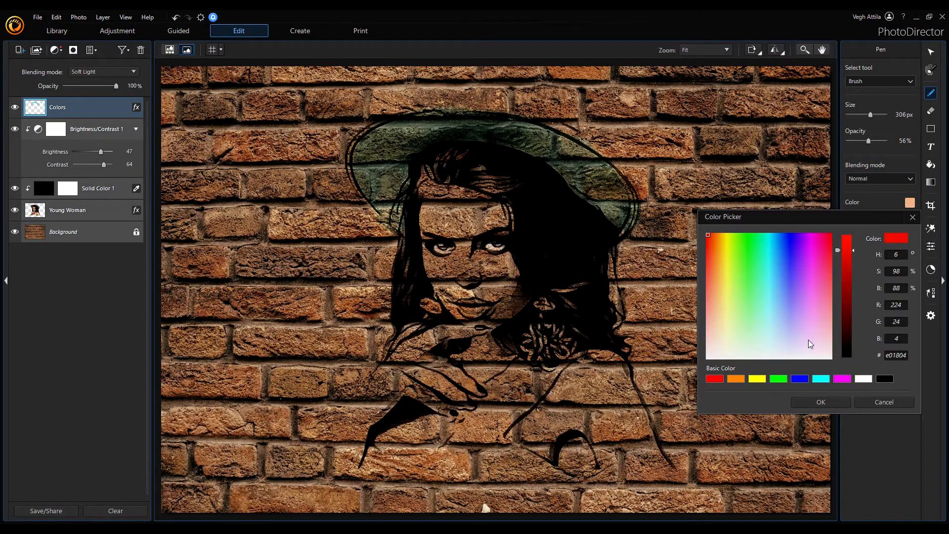
pyautogui.click(819, 402)
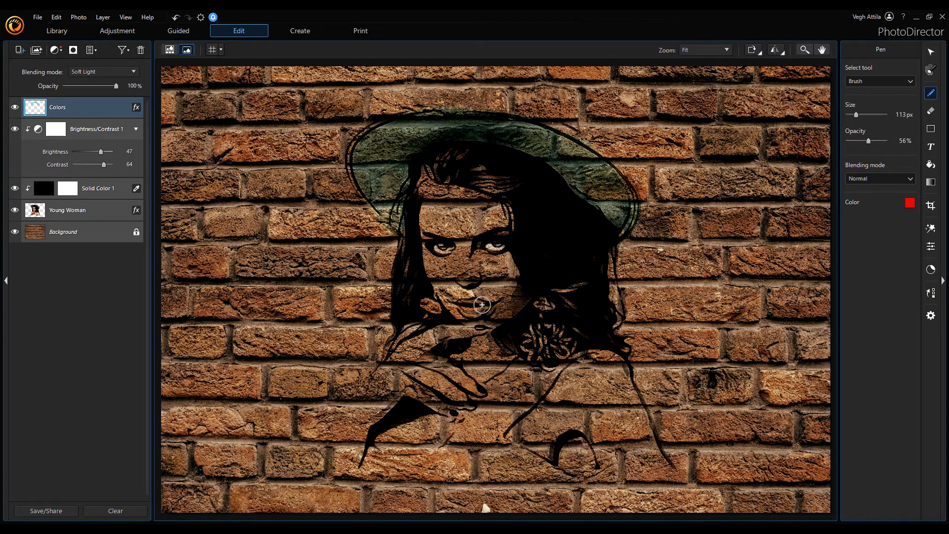
pyautogui.click(481, 305)
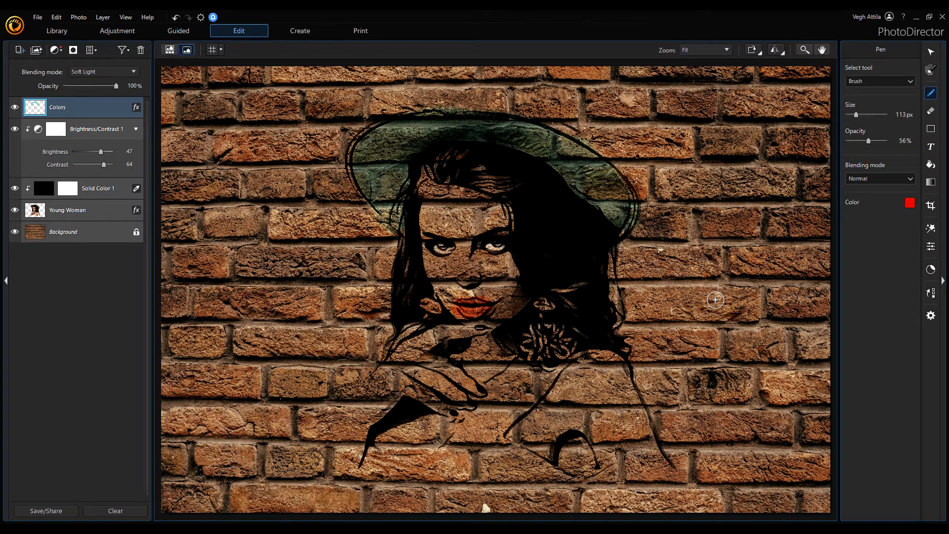
pyautogui.moveTo(555, 322)
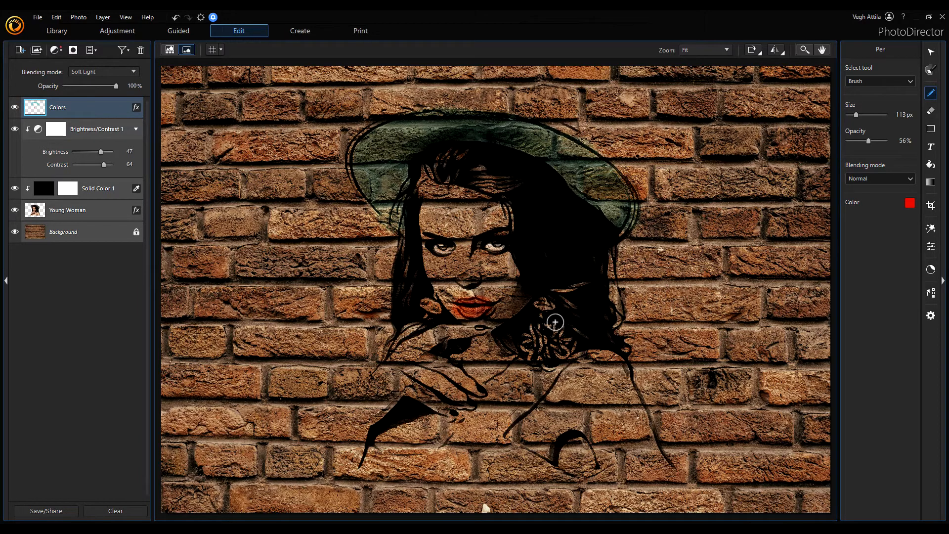
pyautogui.click(64, 232)
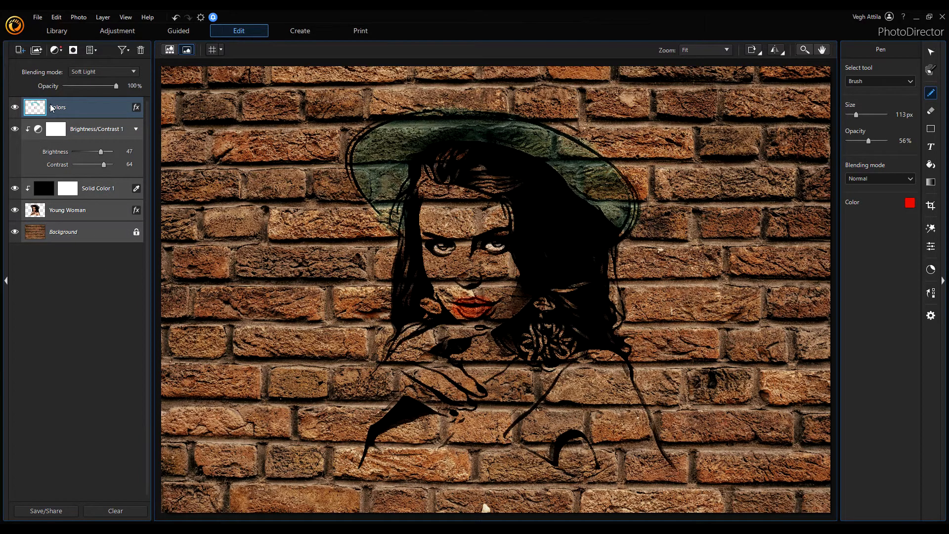
pyautogui.moveTo(67, 107)
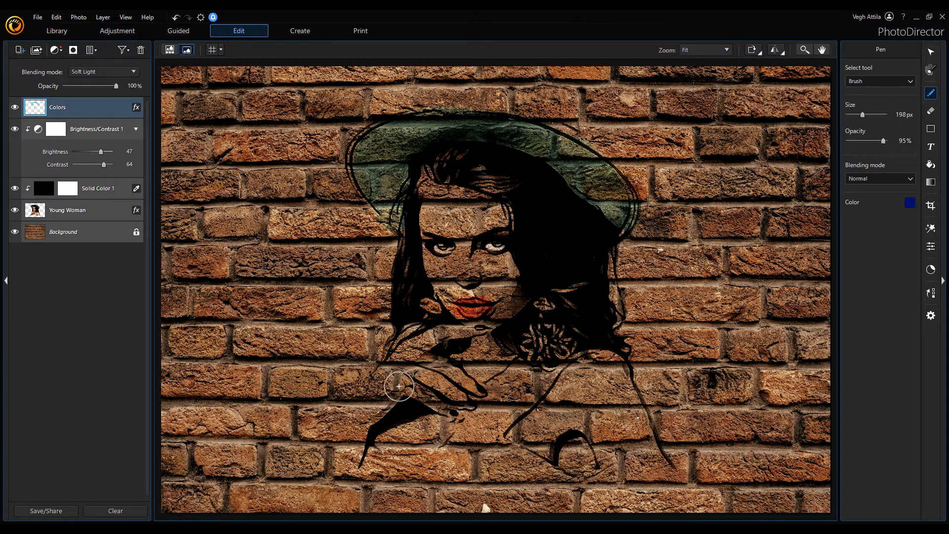
# Check the Young Woman layer and return to the Colors layer with the dark blue 95% brush
pyautogui.click(68, 211)
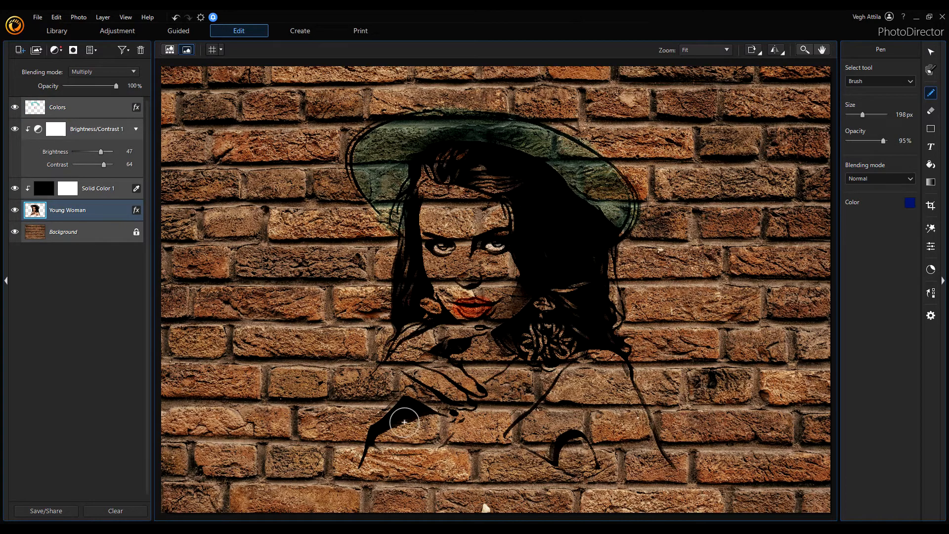
pyautogui.moveTo(541, 193)
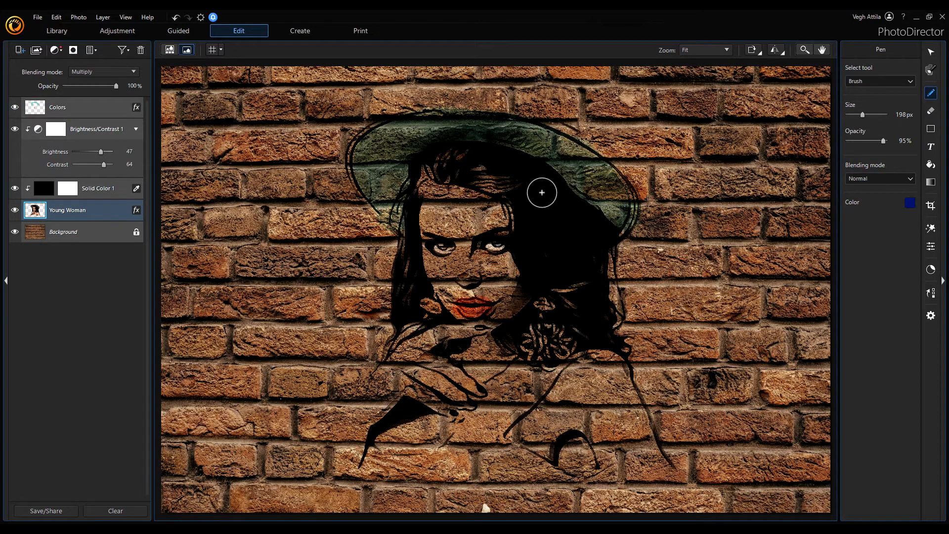
pyautogui.click(58, 107)
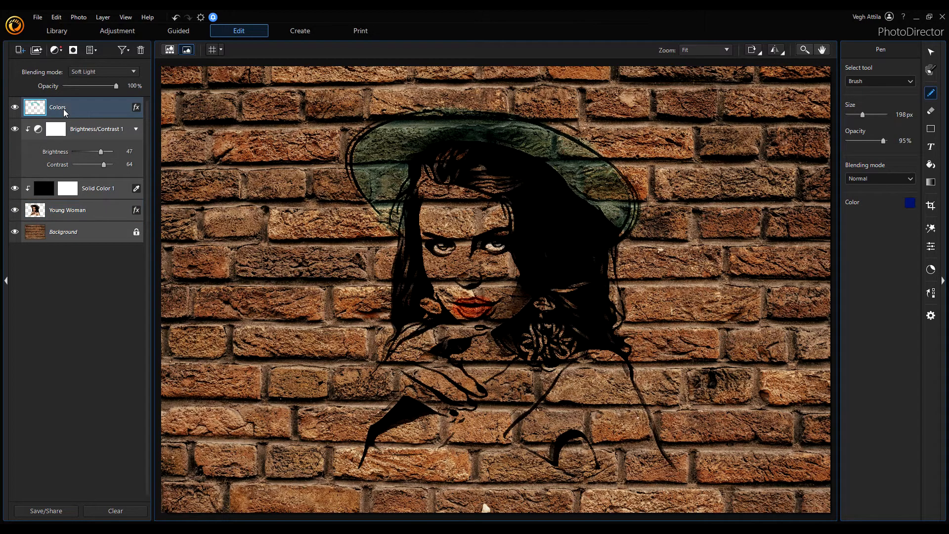
# Create a new empty layer, move it below Colors and rename it LadyPixelColors
pyautogui.click(19, 49)
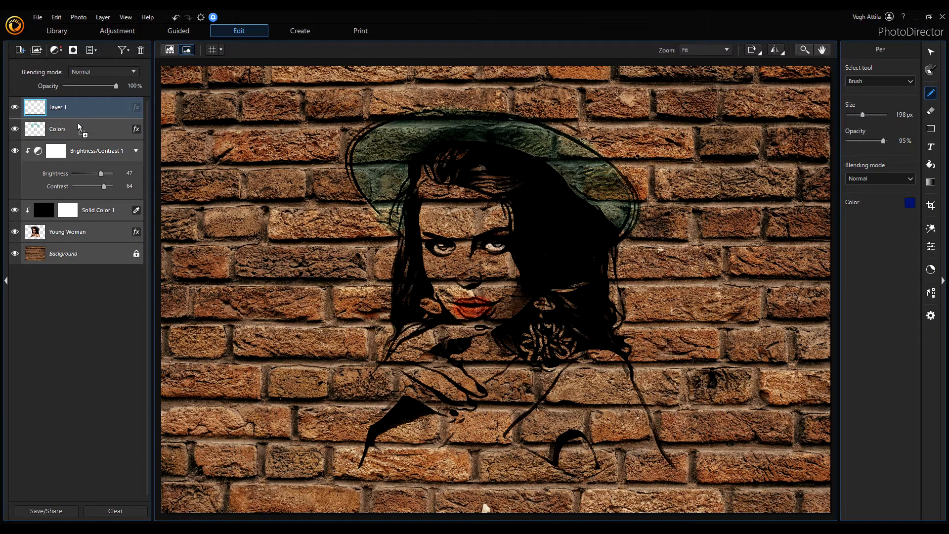
pyautogui.moveTo(58, 107); pyautogui.dragTo(58, 129)
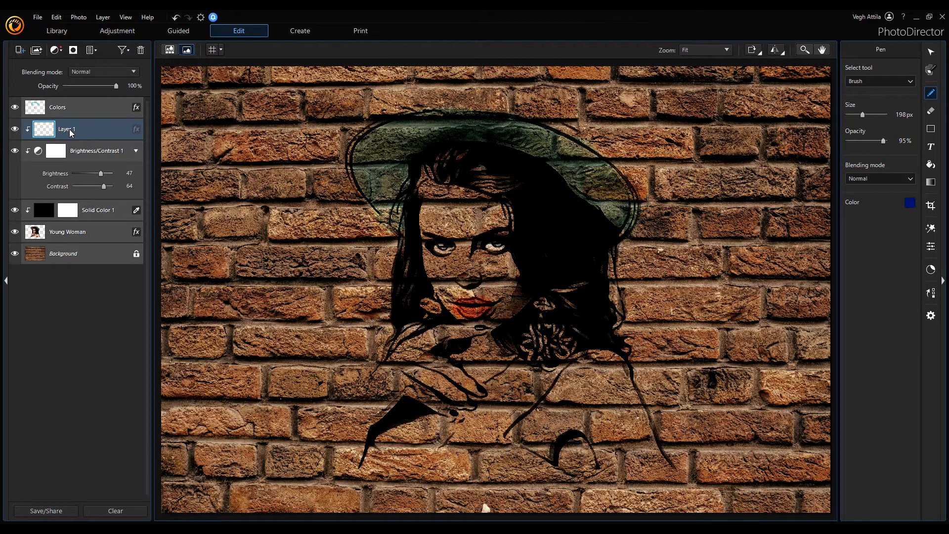
pyautogui.click(97, 211)
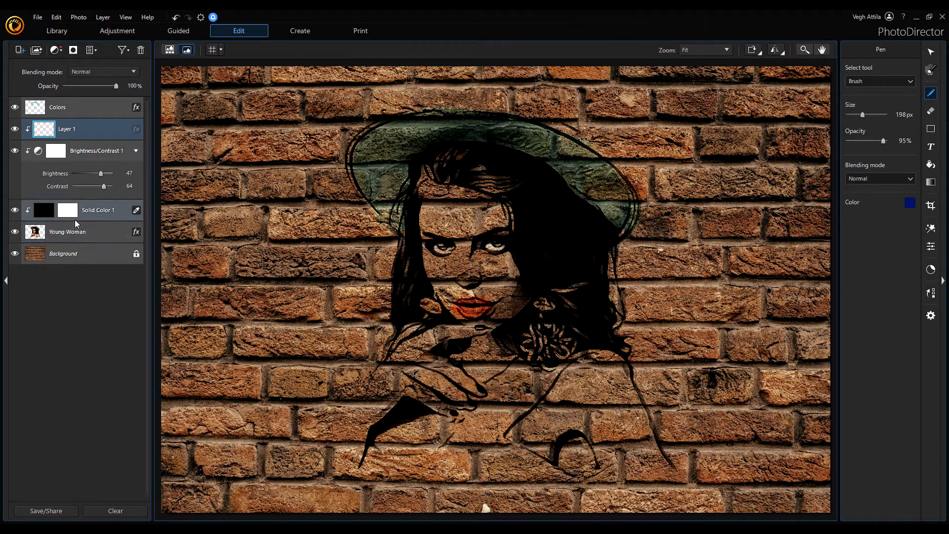
pyautogui.click(67, 129)
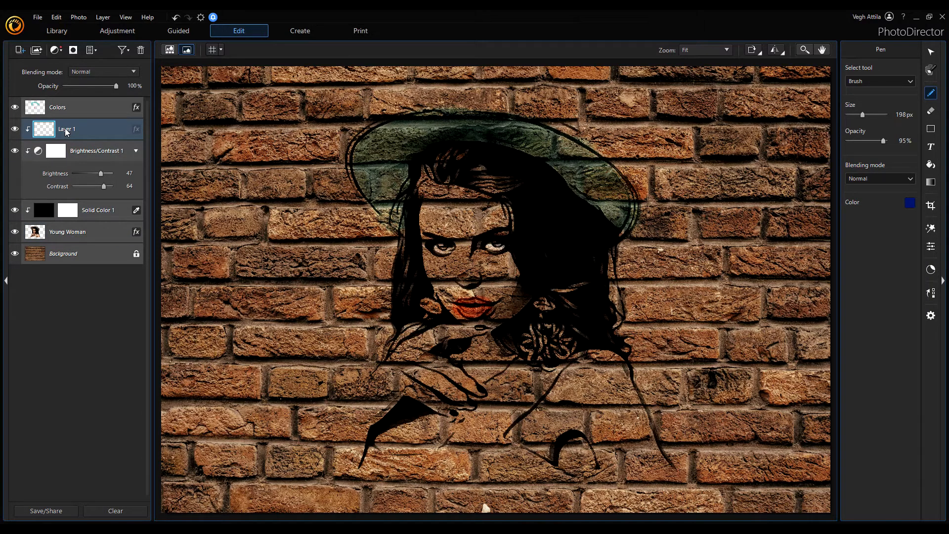
pyautogui.doubleClick(78, 129)
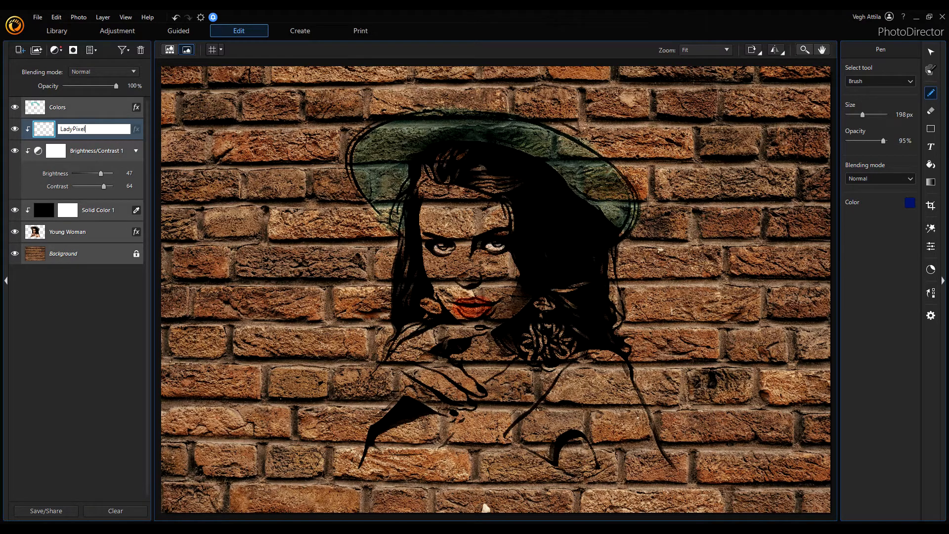
pyautogui.write('Colors')
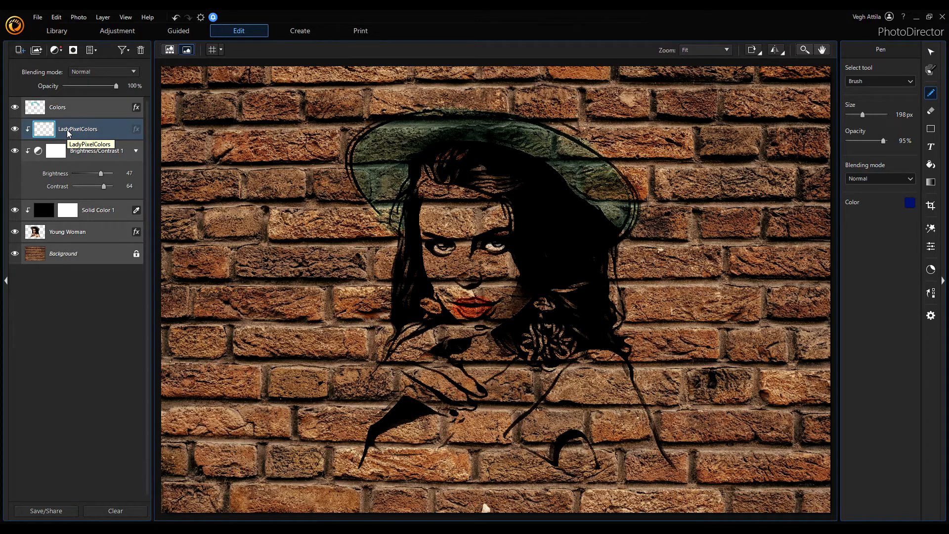
pyautogui.moveTo(868, 109)
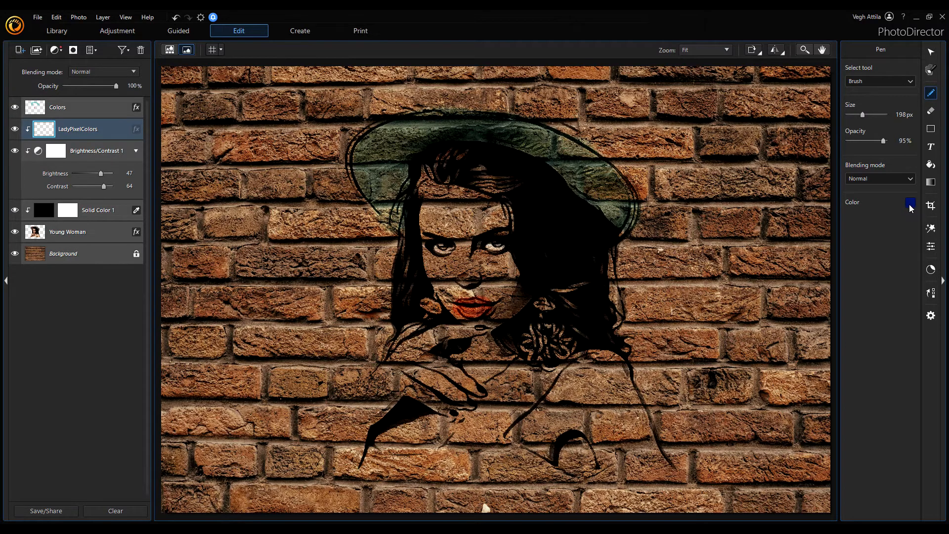
# Set the Pen brush colour to magenta in the Color Picker
pyautogui.click(909, 203)
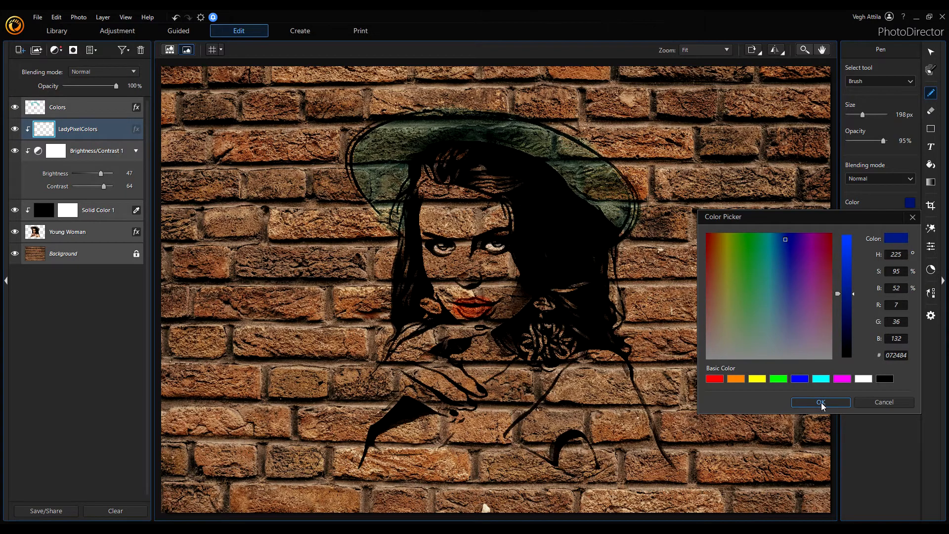
pyautogui.click(822, 242)
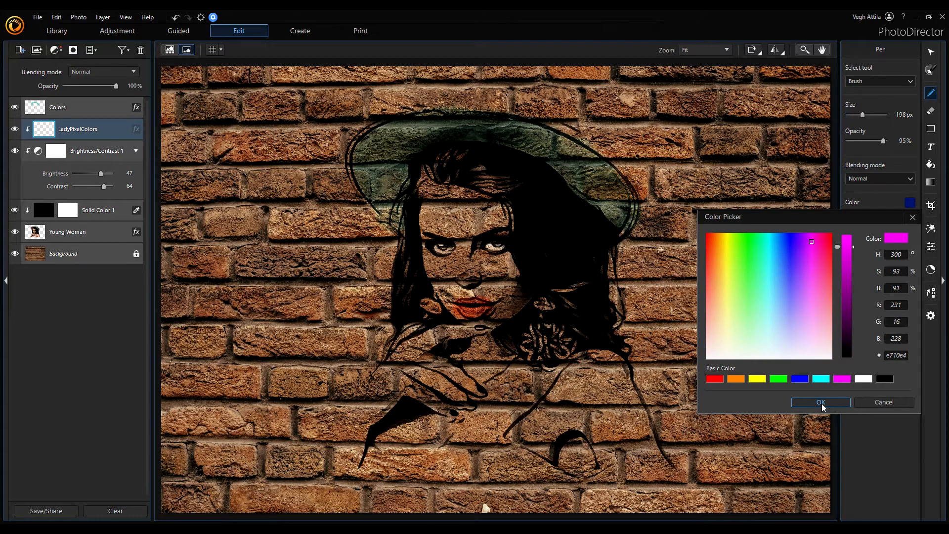
pyautogui.click(821, 402)
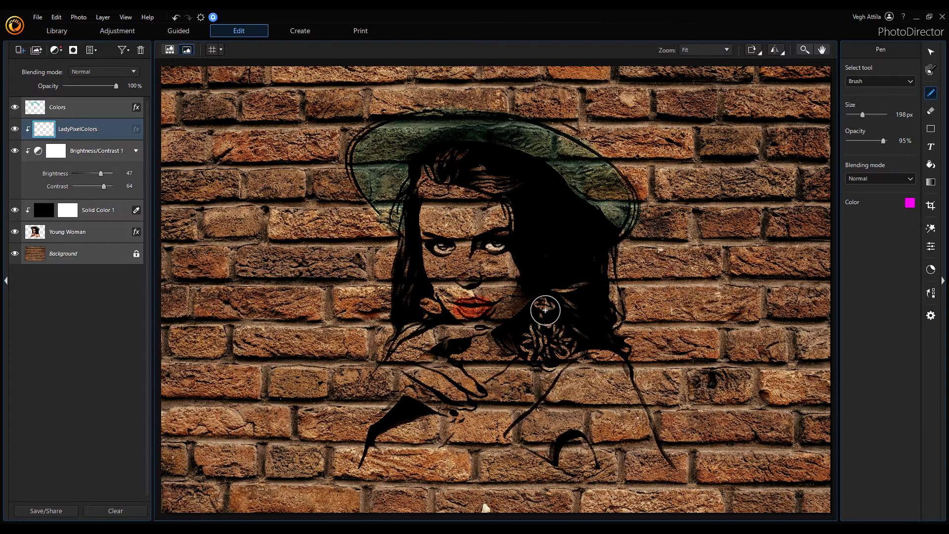
# Brush magenta over the neck and right shoulder below the woman's chin
pyautogui.moveTo(544, 310); pyautogui.dragTo(554, 350)
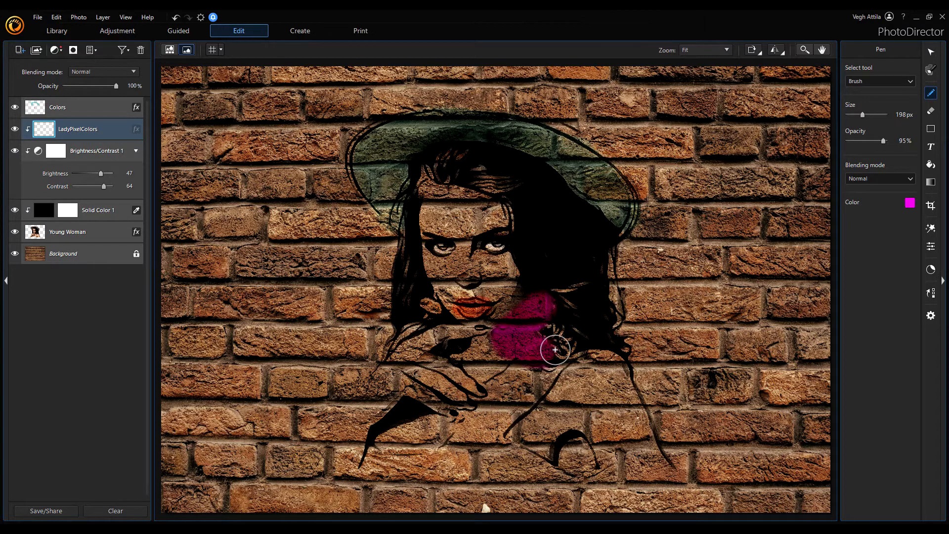
pyautogui.moveTo(554, 350); pyautogui.dragTo(545, 305)
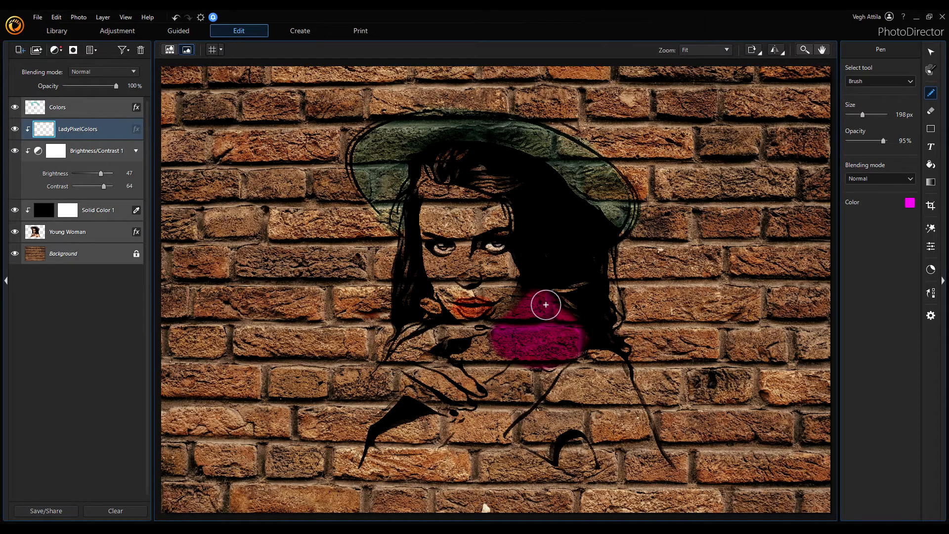
pyautogui.moveTo(545, 304); pyautogui.dragTo(576, 297)
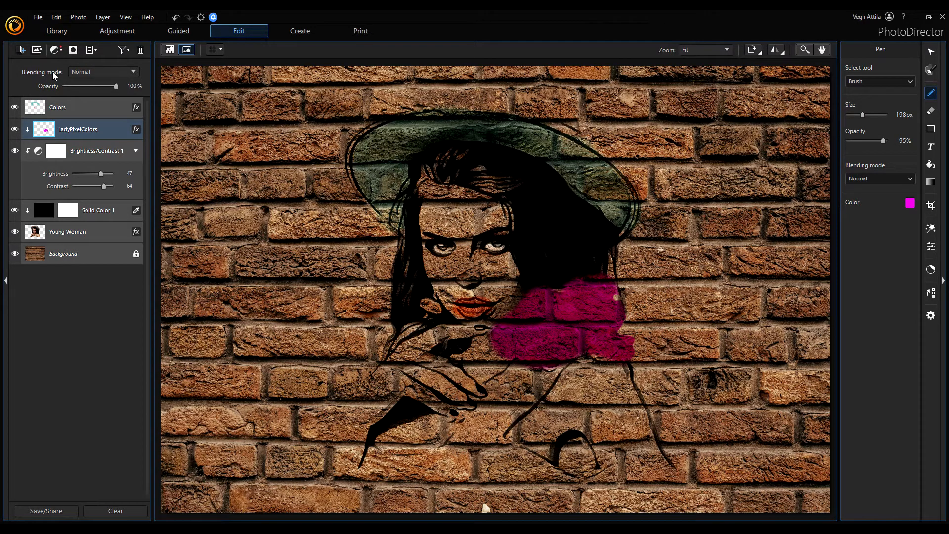
# Try Color Burn and another blend mode, then set the LadyPixelColors layer to Screen
pyautogui.click(103, 71)
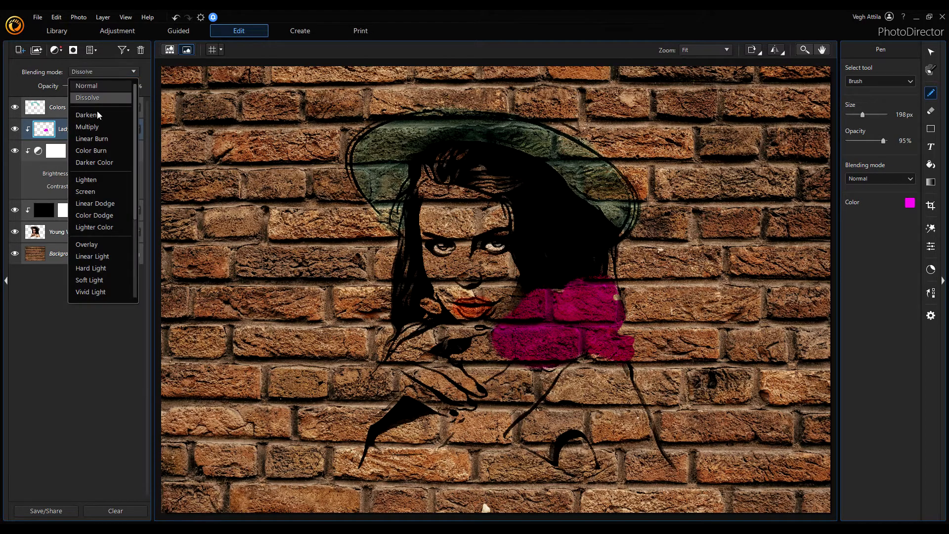
pyautogui.click(91, 150)
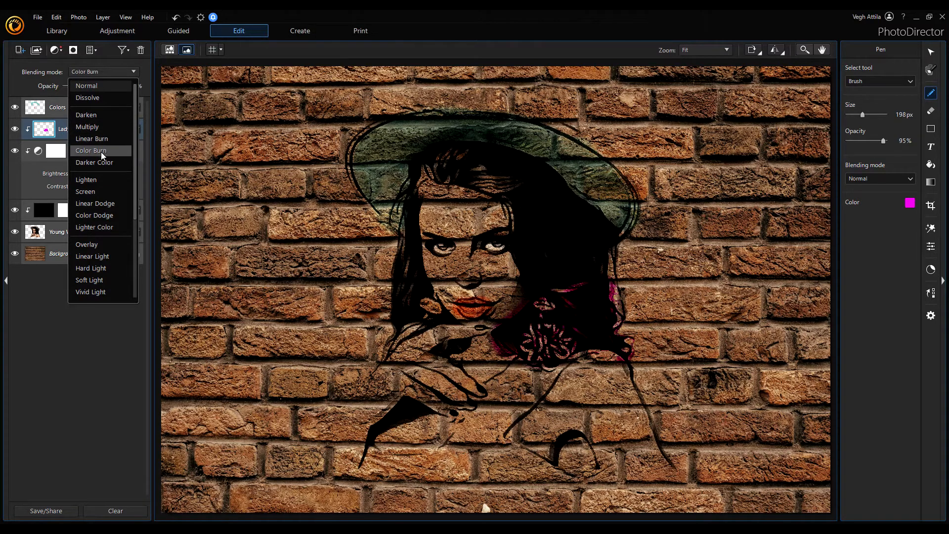
pyautogui.click(86, 179)
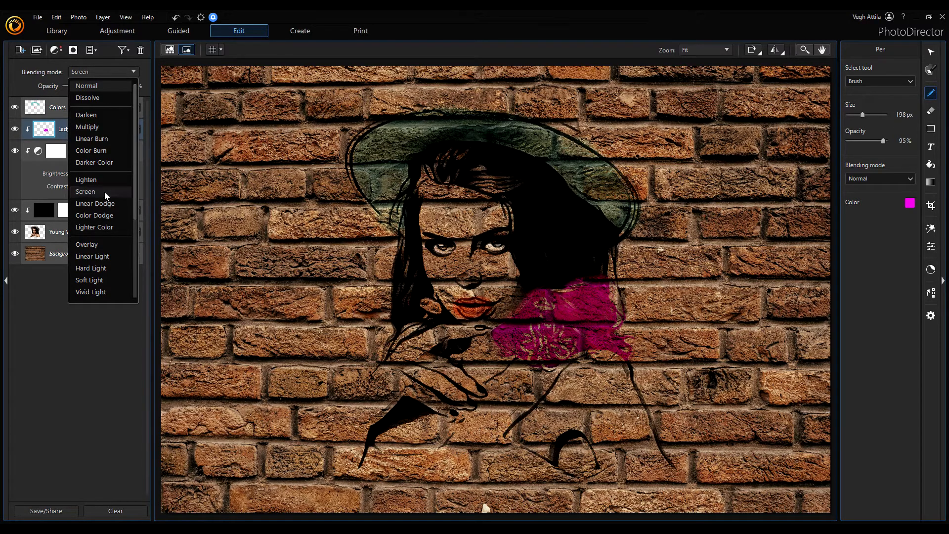
pyautogui.click(84, 192)
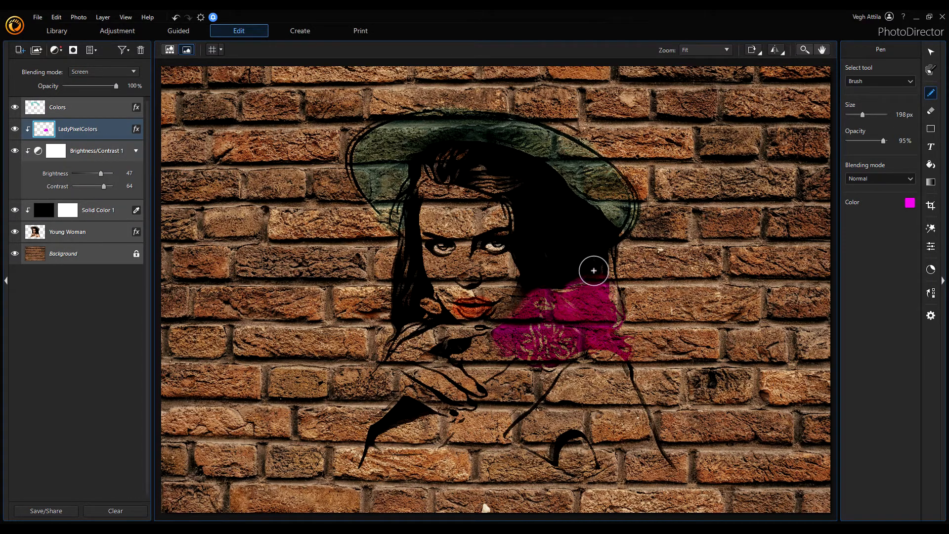
# Brush magenta up the right-side hair from the neck to just below the hat
pyautogui.moveTo(593, 270); pyautogui.dragTo(609, 245)
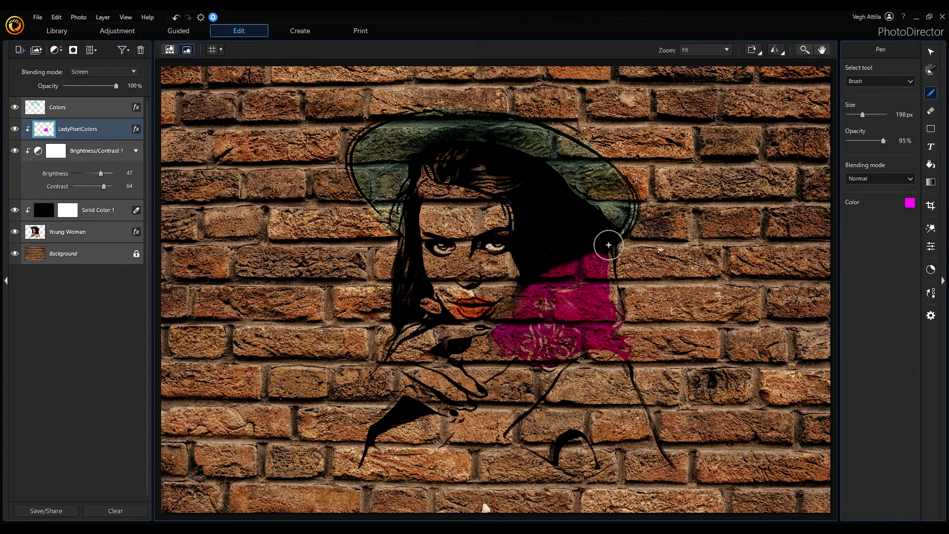
pyautogui.moveTo(608, 245); pyautogui.dragTo(530, 273)
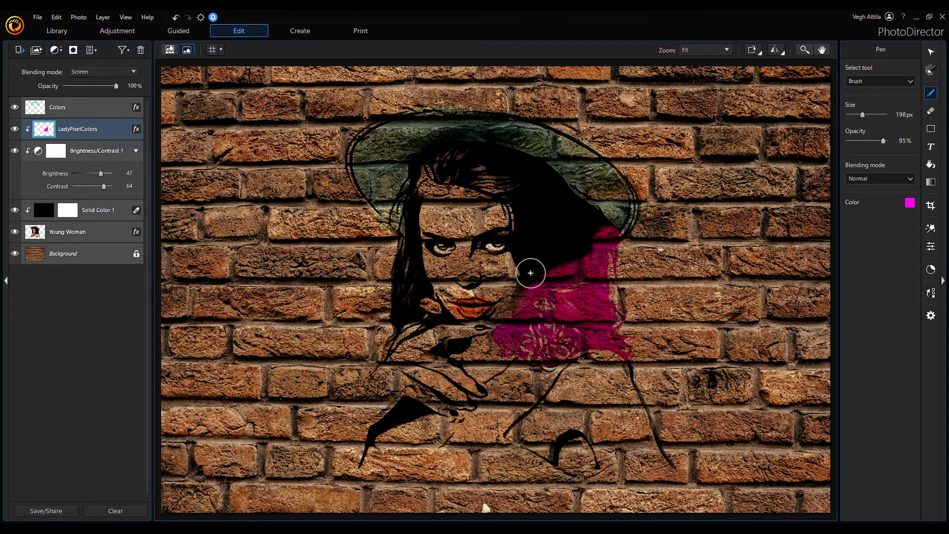
pyautogui.moveTo(533, 196)
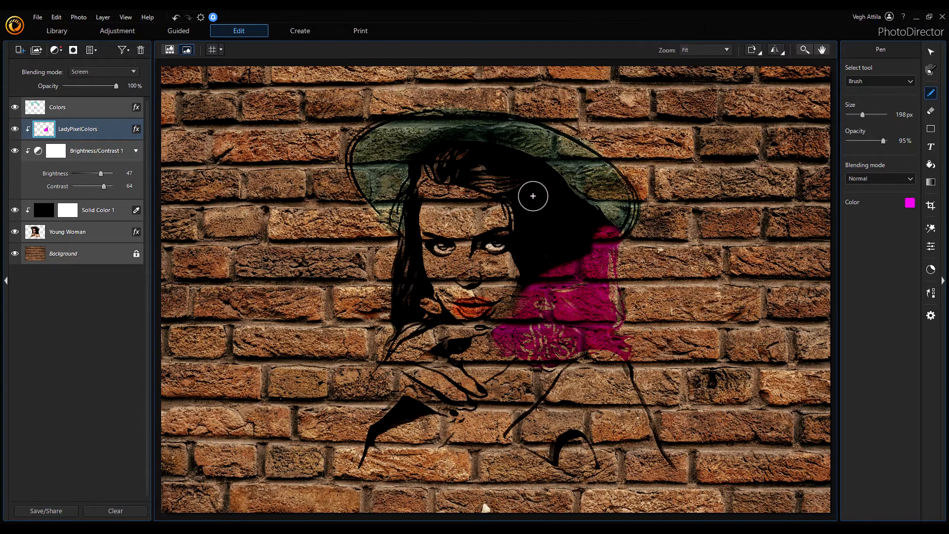
pyautogui.moveTo(533, 196); pyautogui.dragTo(571, 268)
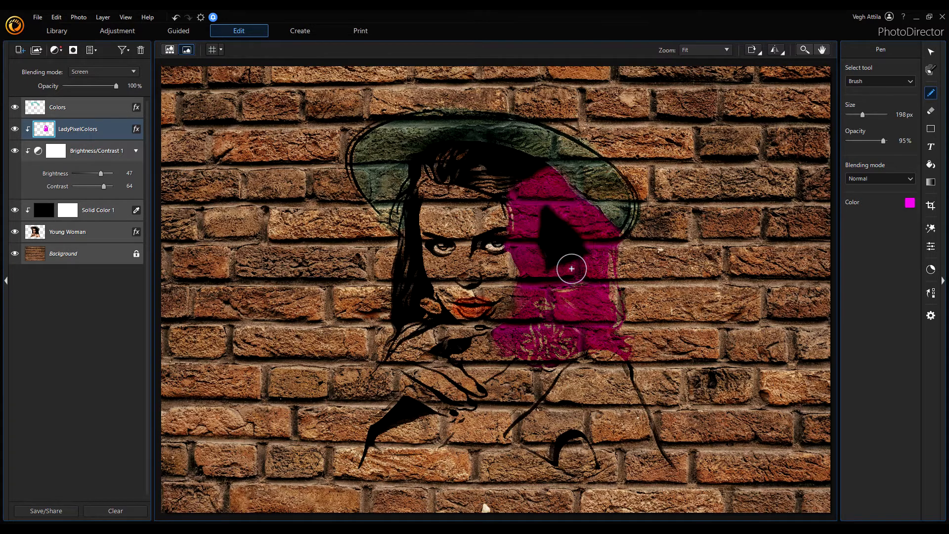
pyautogui.moveTo(571, 269); pyautogui.dragTo(571, 330)
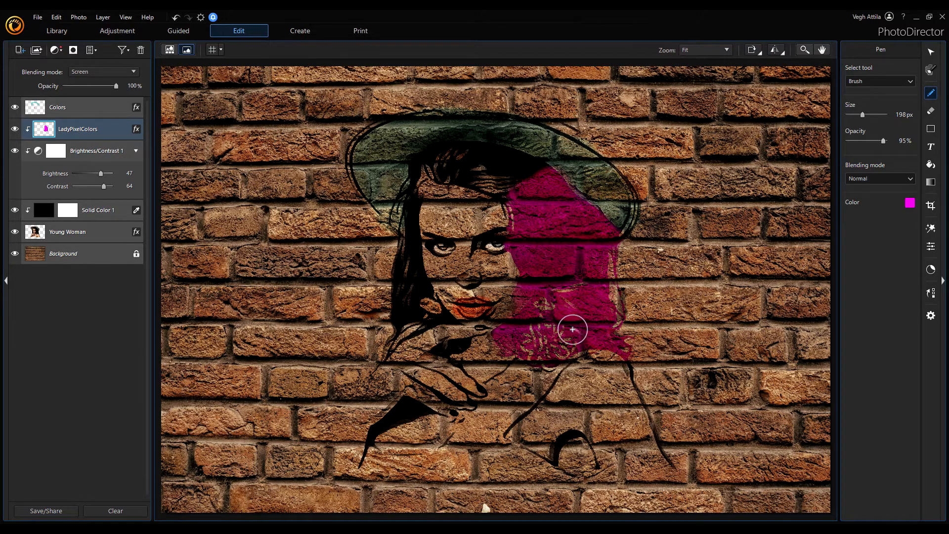